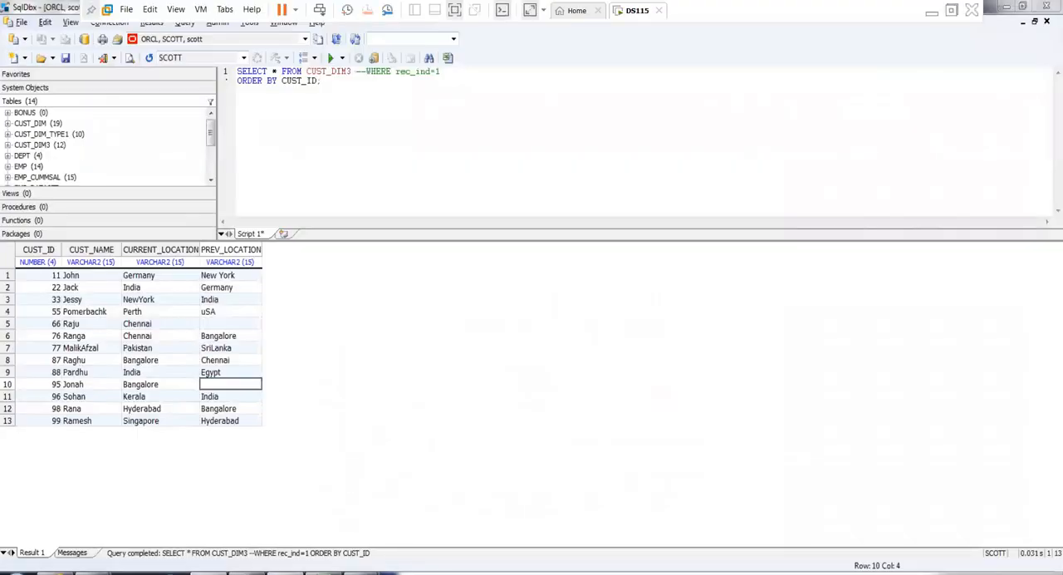
mouse_move(329, 382)
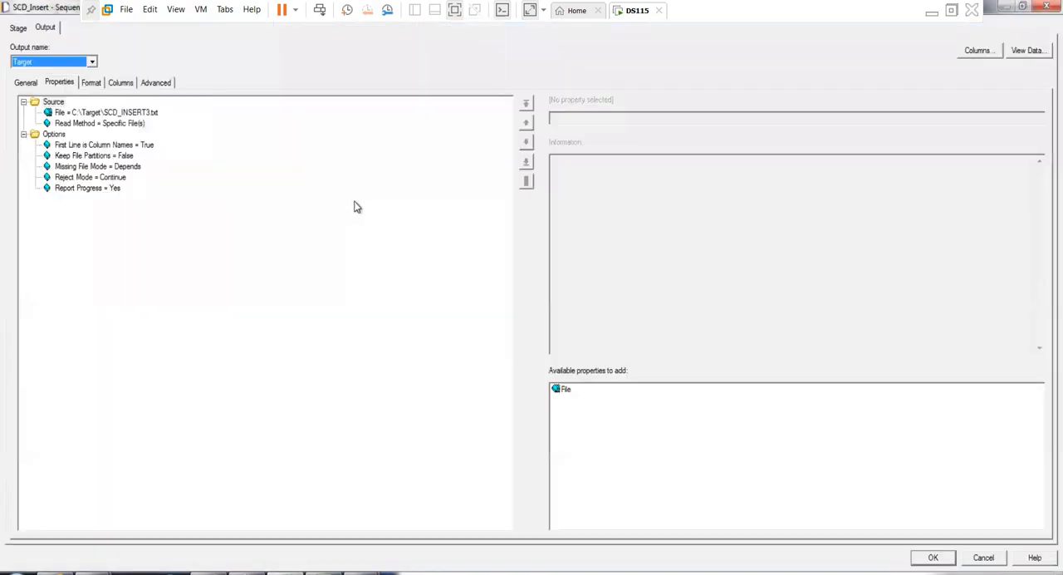
Step: Show SCD_Insert's columns and toggle runtime column propagation on, then back off
left_click(121, 81)
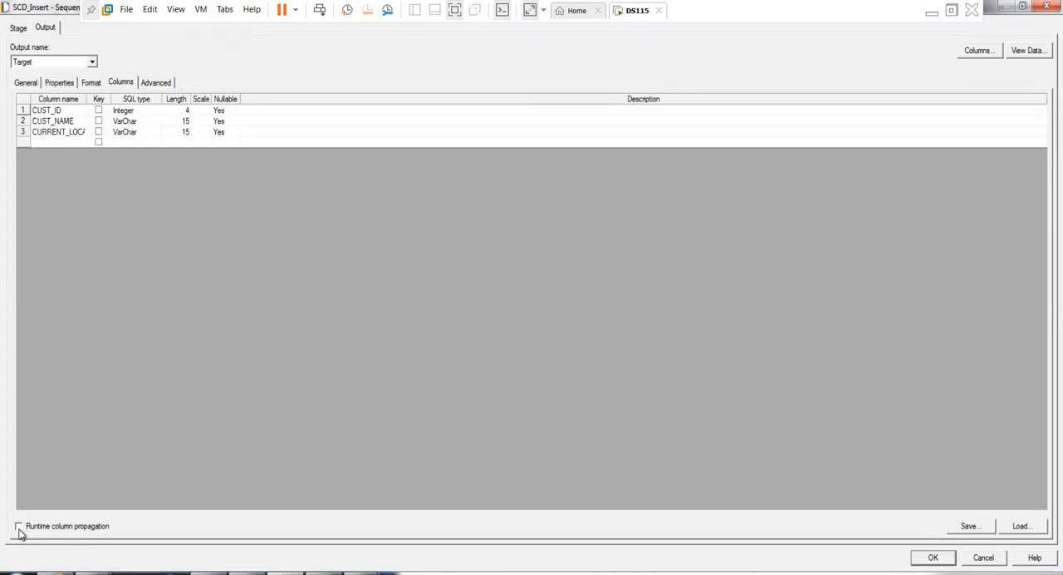
left_click(20, 526)
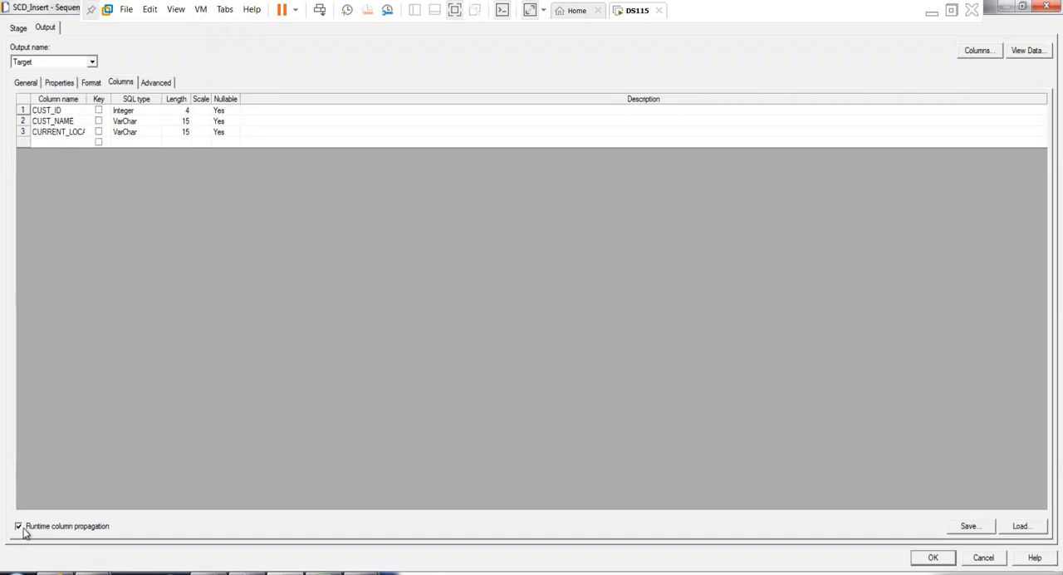
left_click(20, 525)
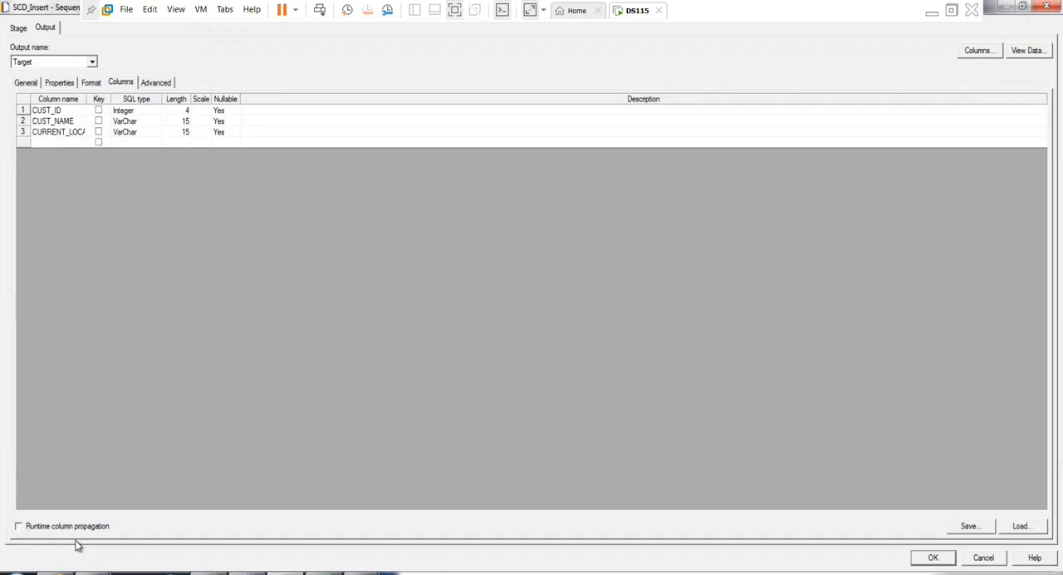
mouse_move(125, 534)
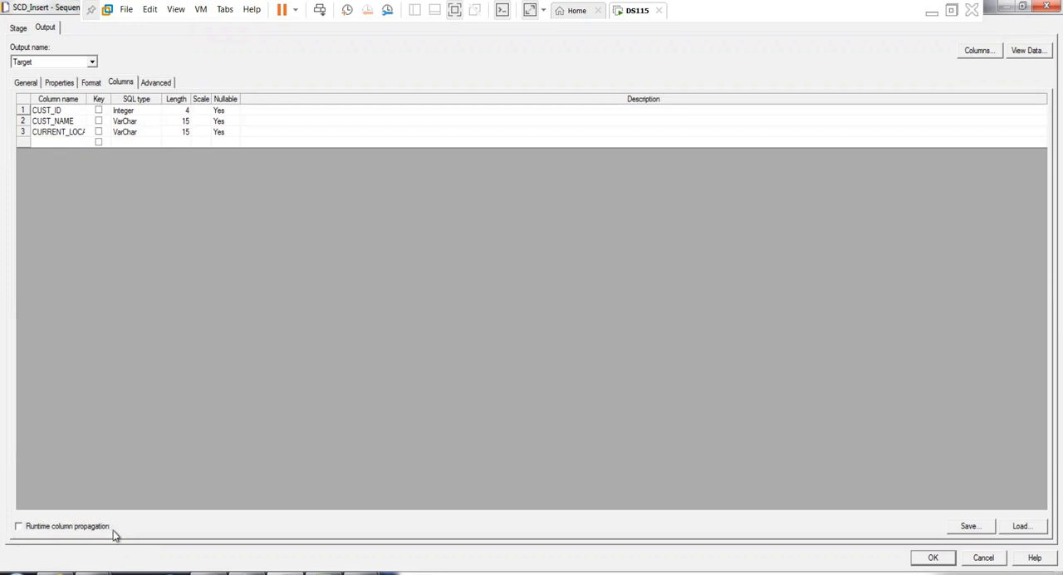
mouse_move(122, 522)
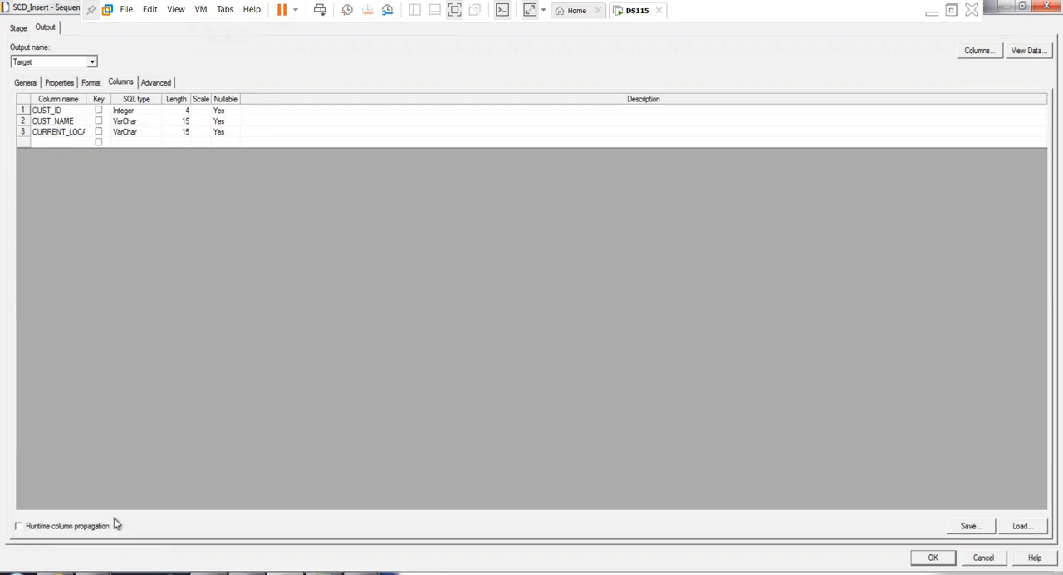
mouse_move(804, 545)
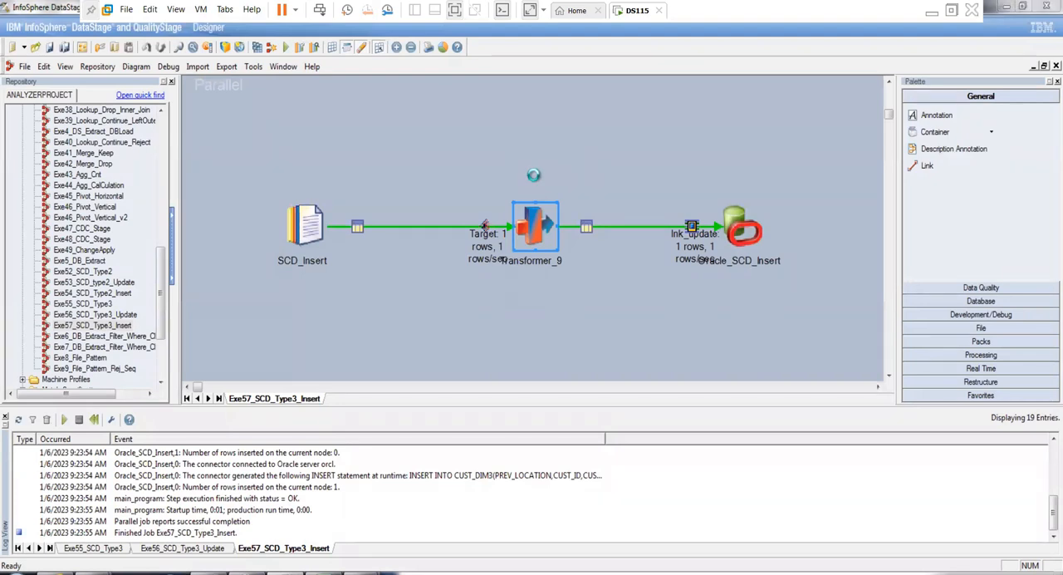
Step: Inspect Transformer_9's output link settings, then switch to the performance-tuning document
double_click(535, 226)
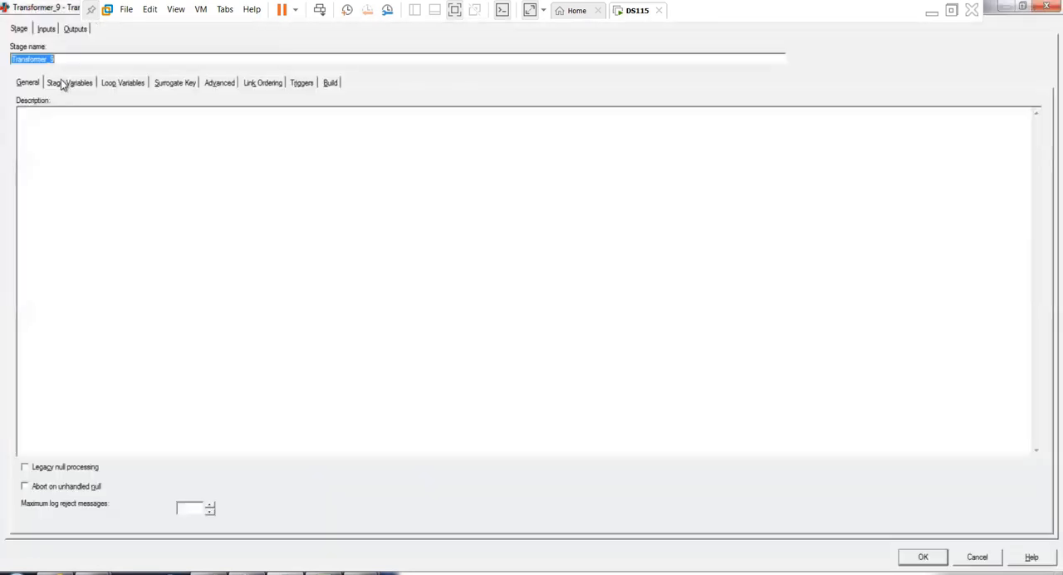
left_click(75, 30)
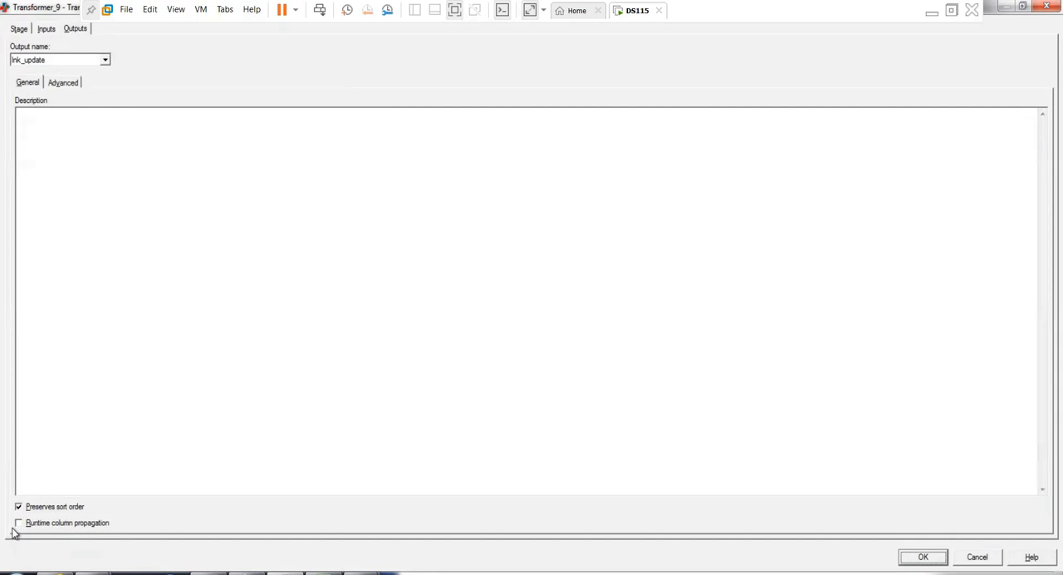
mouse_move(255, 537)
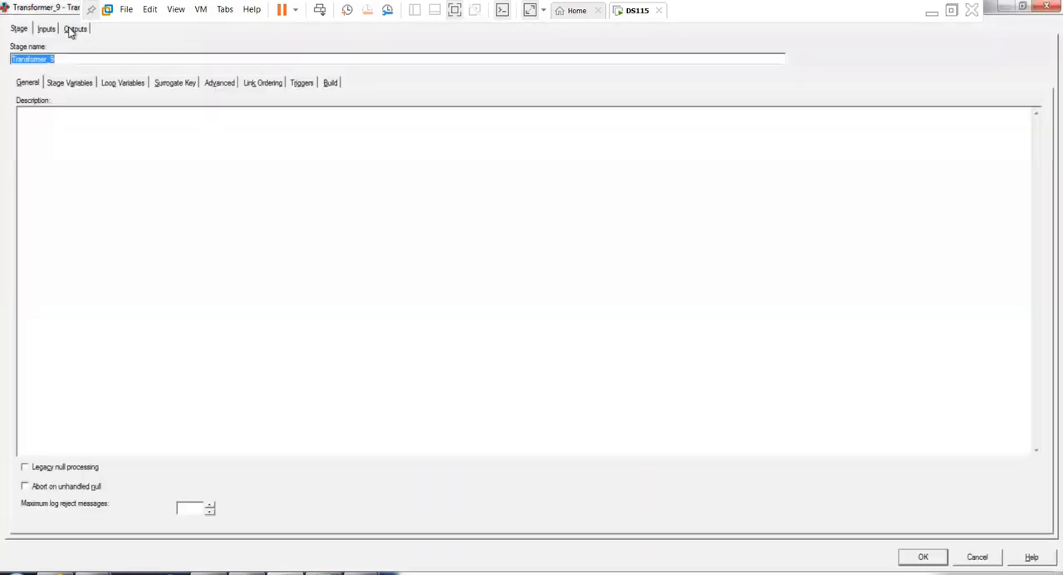
left_click(77, 30)
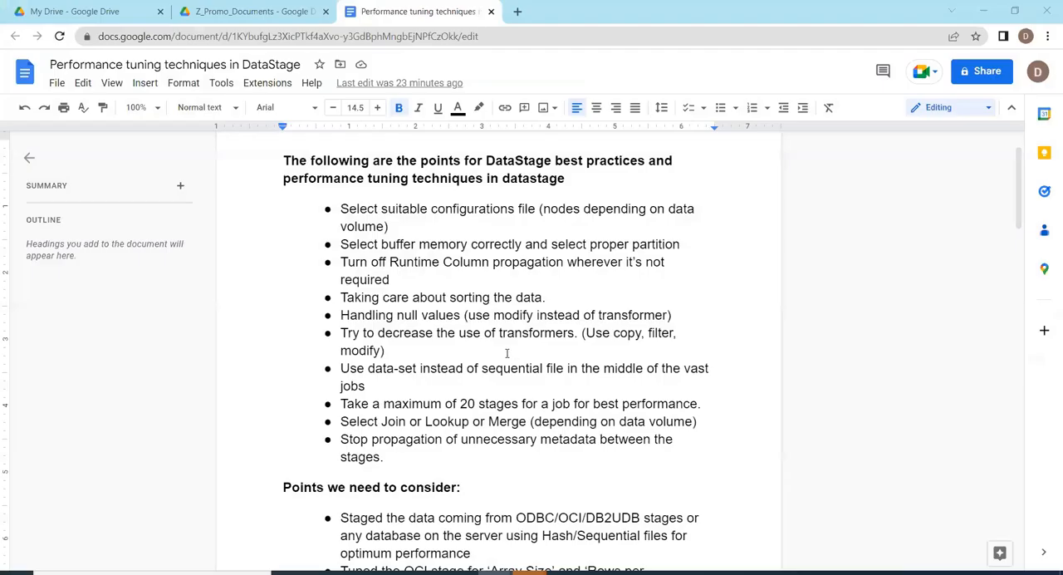
Step: Highlight the 'Try to decrease the use of transformers' tip in the tuning list
scroll("down", 3)
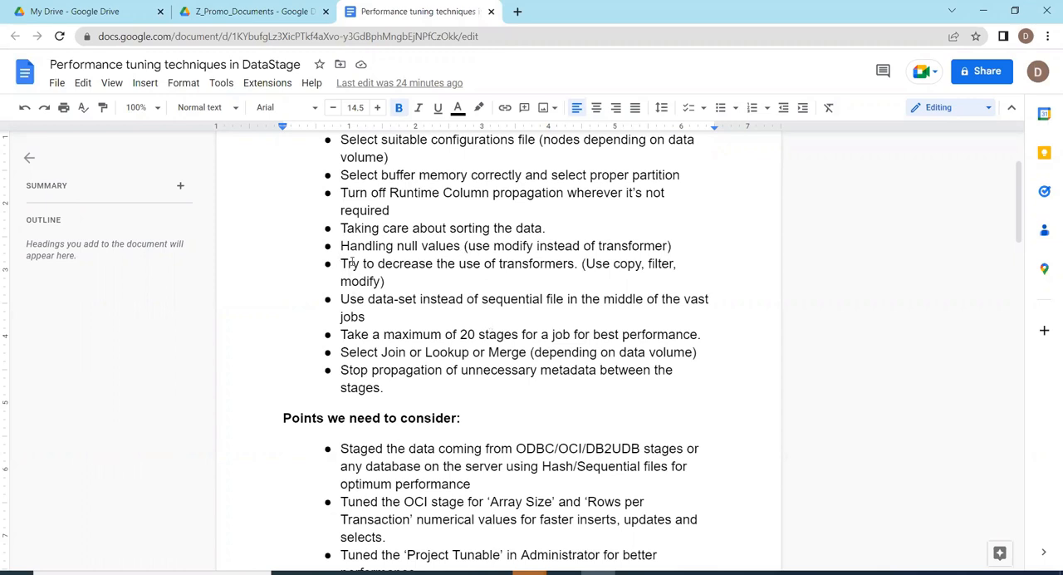
left_click_drag(340, 264, 575, 263)
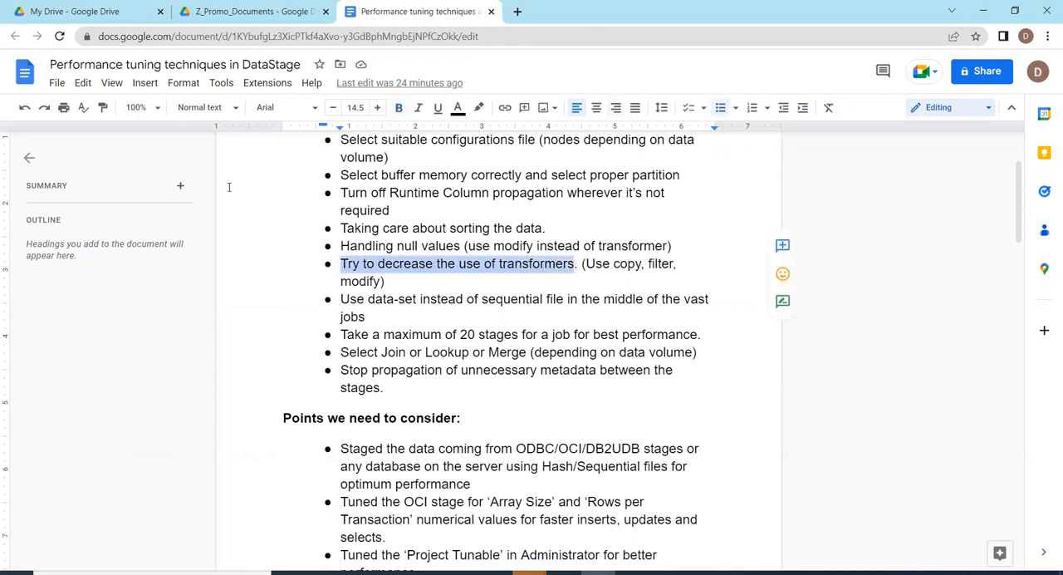
mouse_move(535, 312)
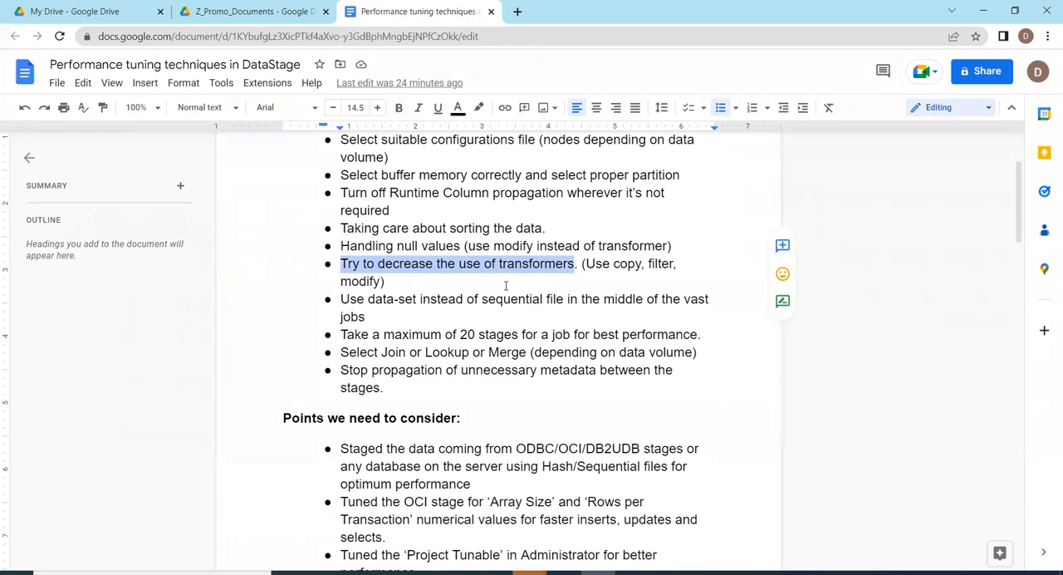
scroll("down", 3)
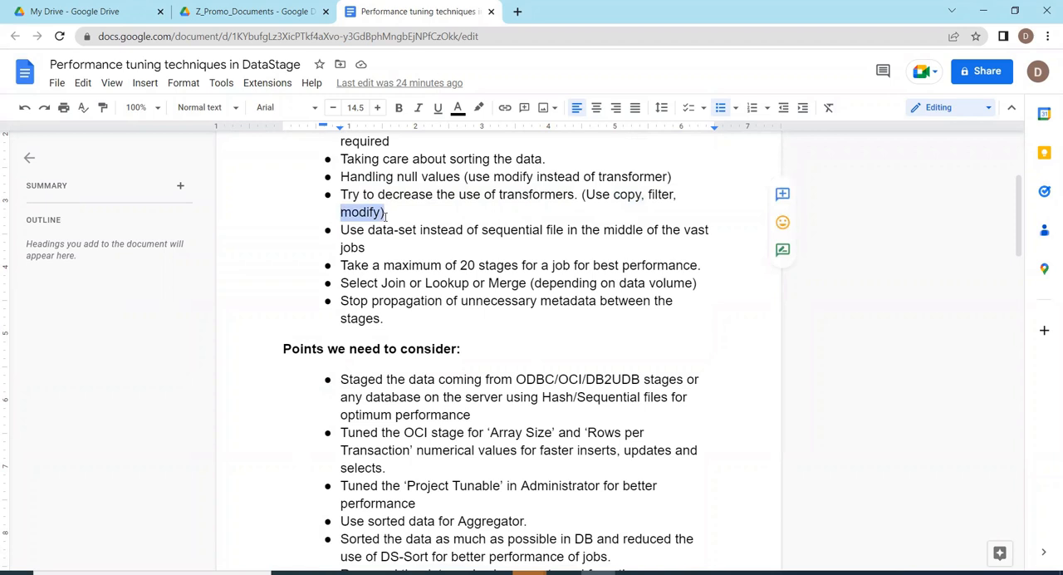
mouse_move(565, 204)
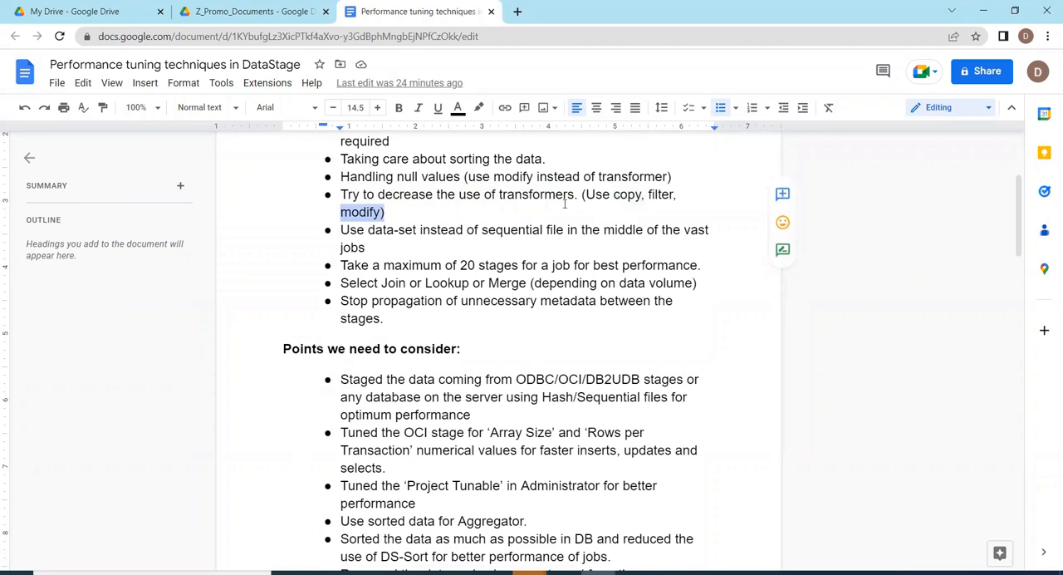
mouse_move(576, 202)
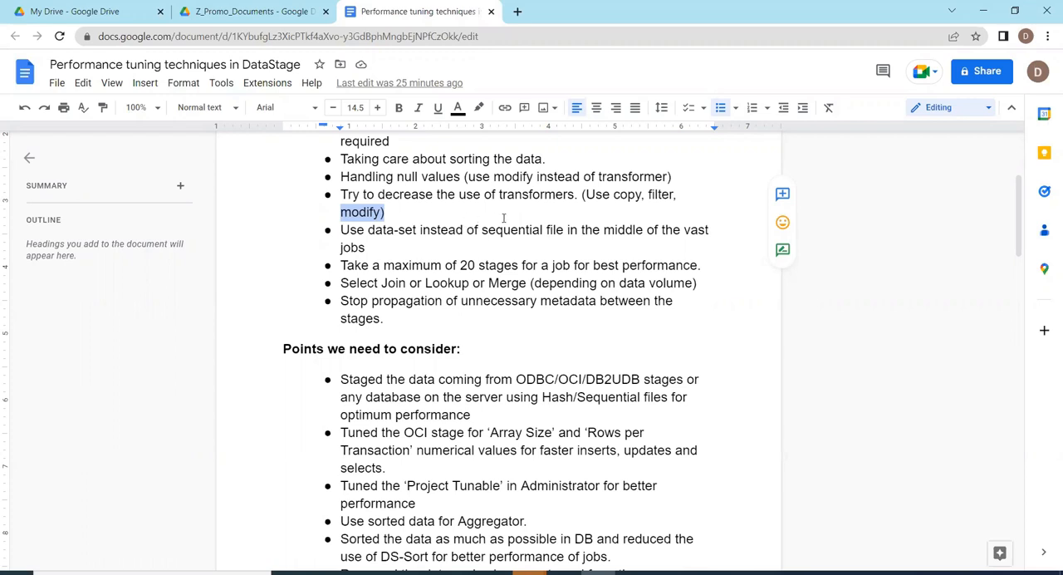
mouse_move(537, 211)
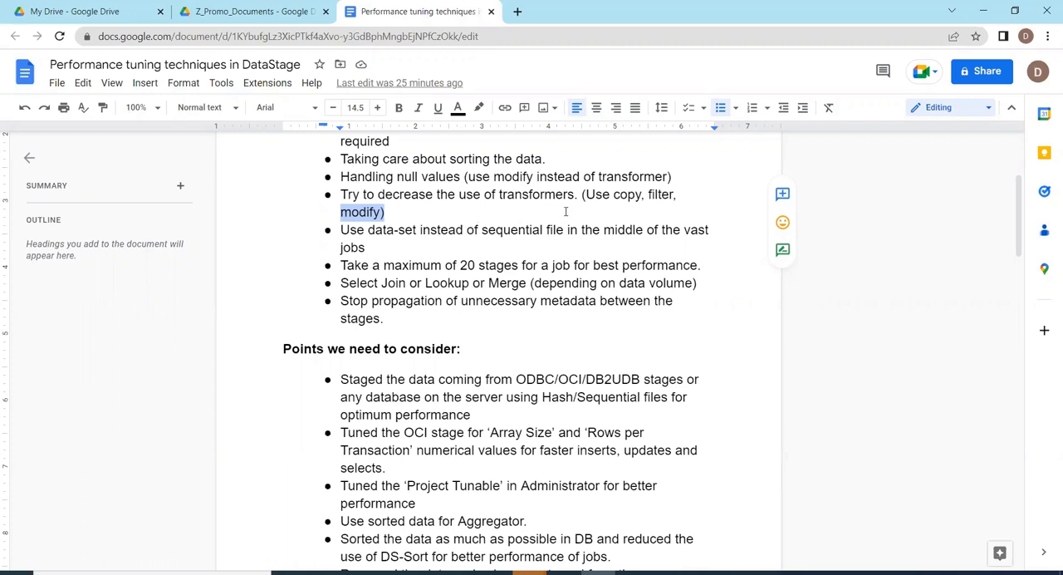
mouse_move(431, 246)
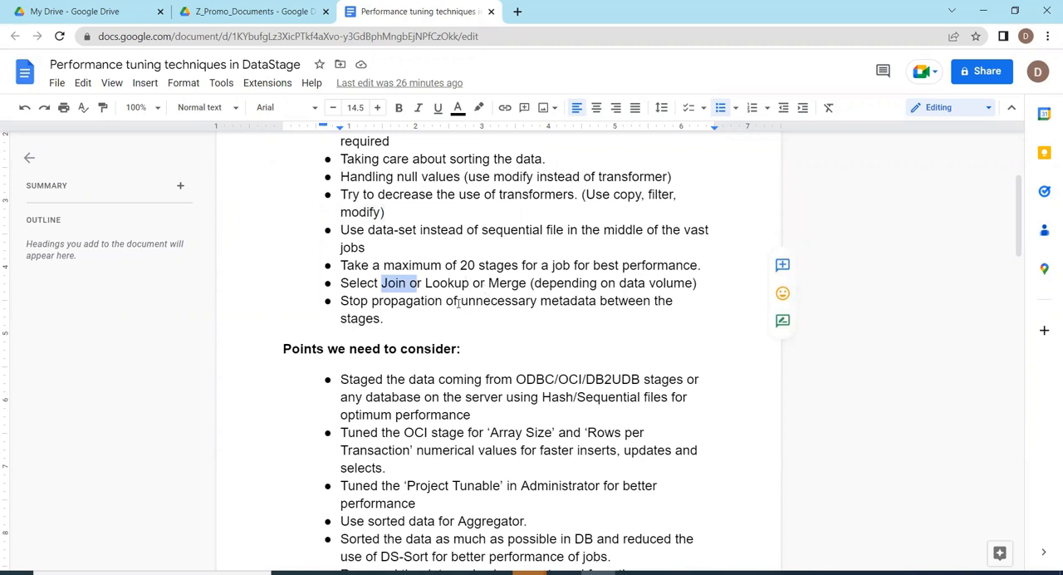
scroll("down", 3)
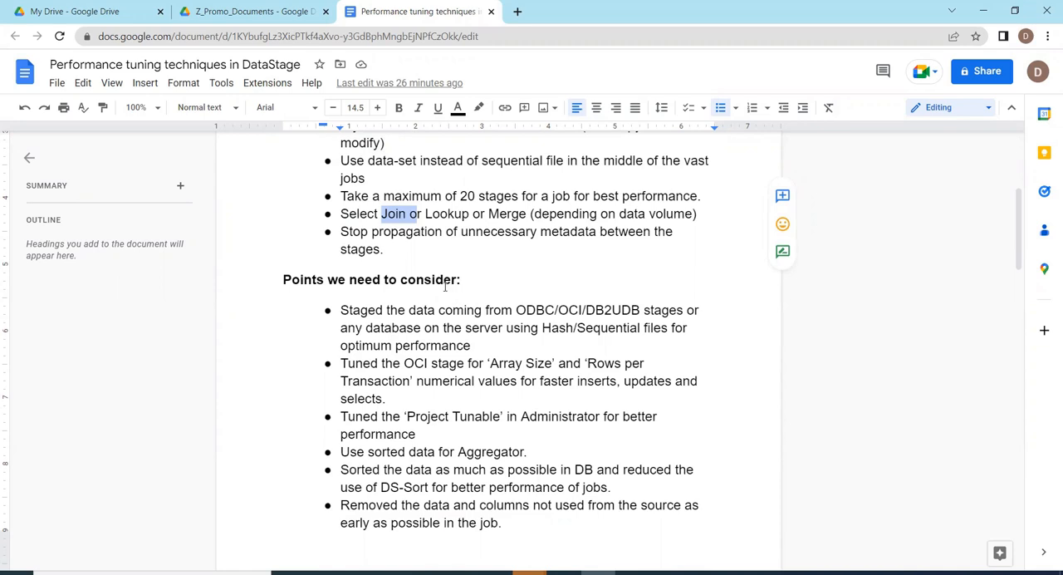
mouse_move(443, 288)
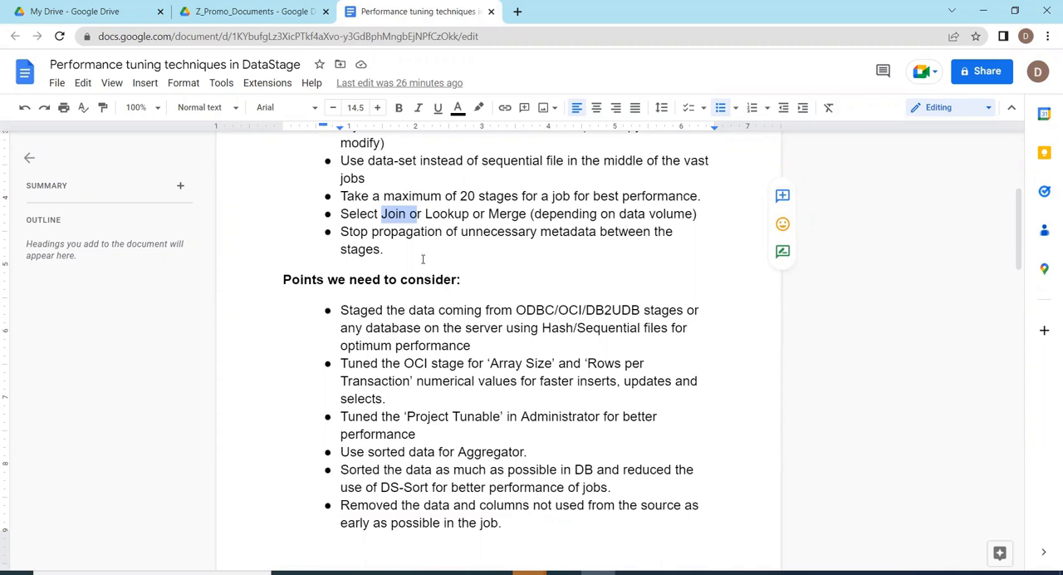
mouse_move(412, 252)
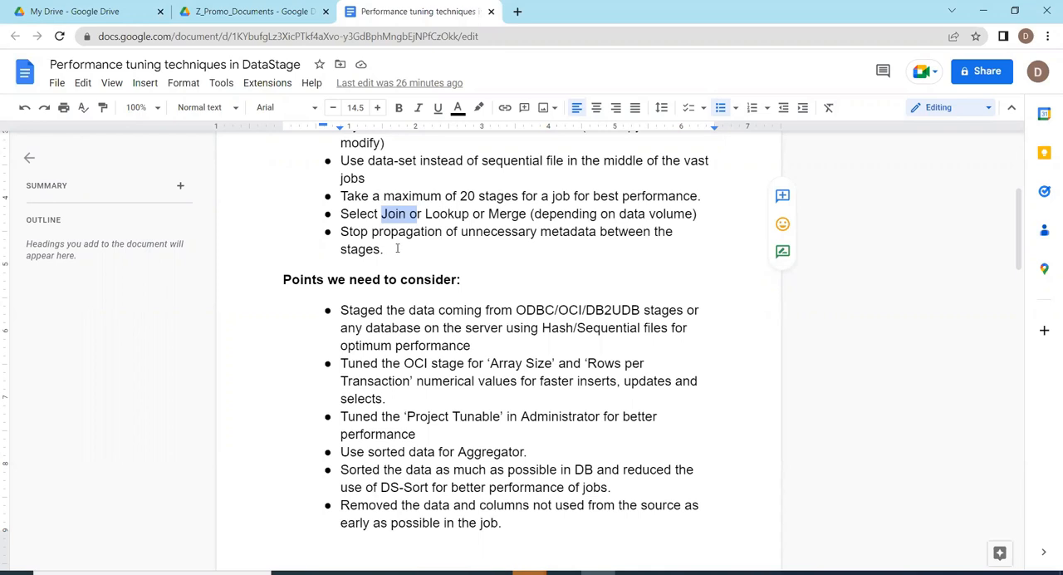
mouse_move(425, 236)
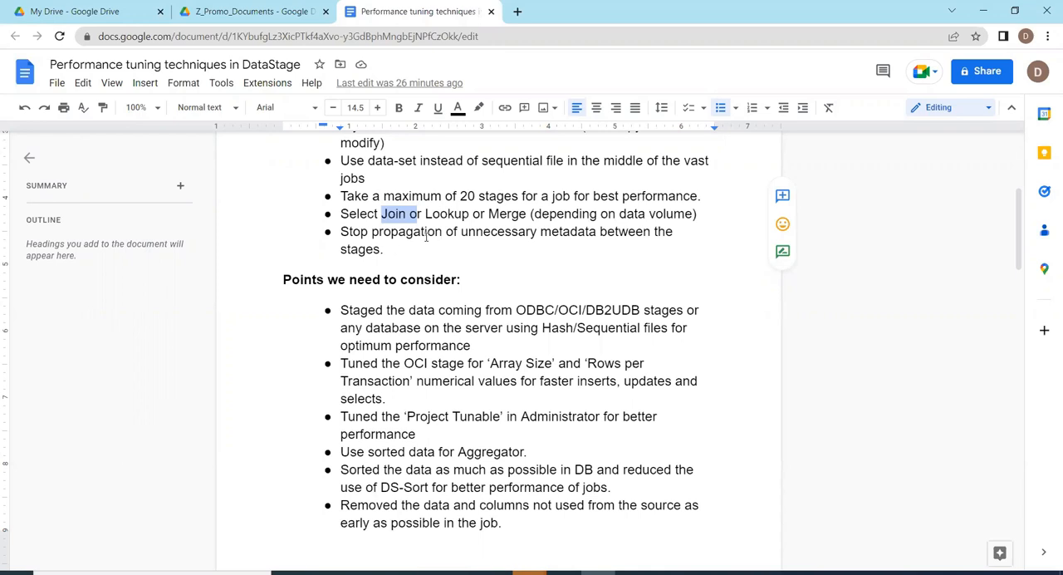
mouse_move(415, 241)
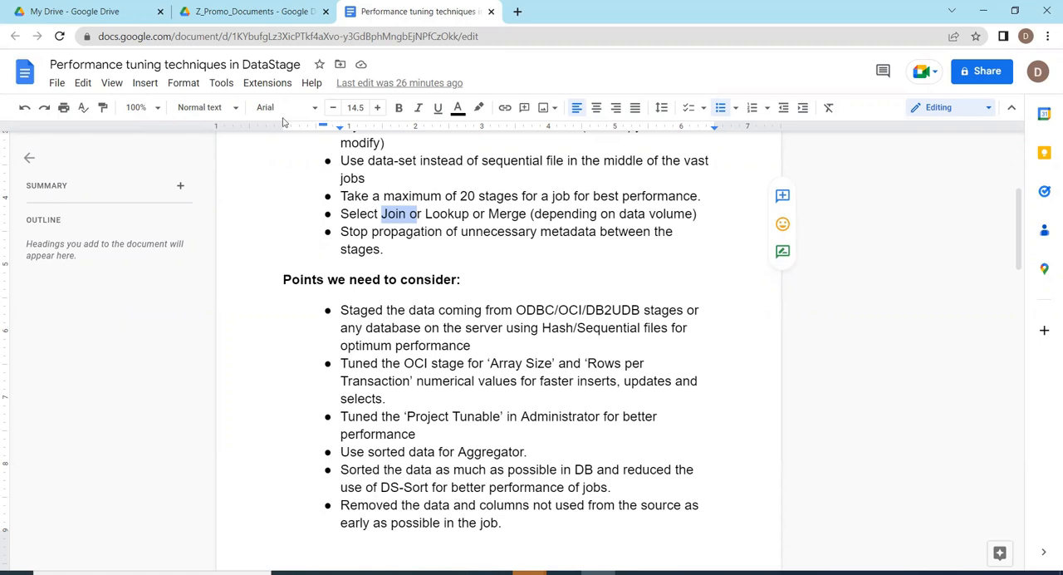
mouse_move(455, 254)
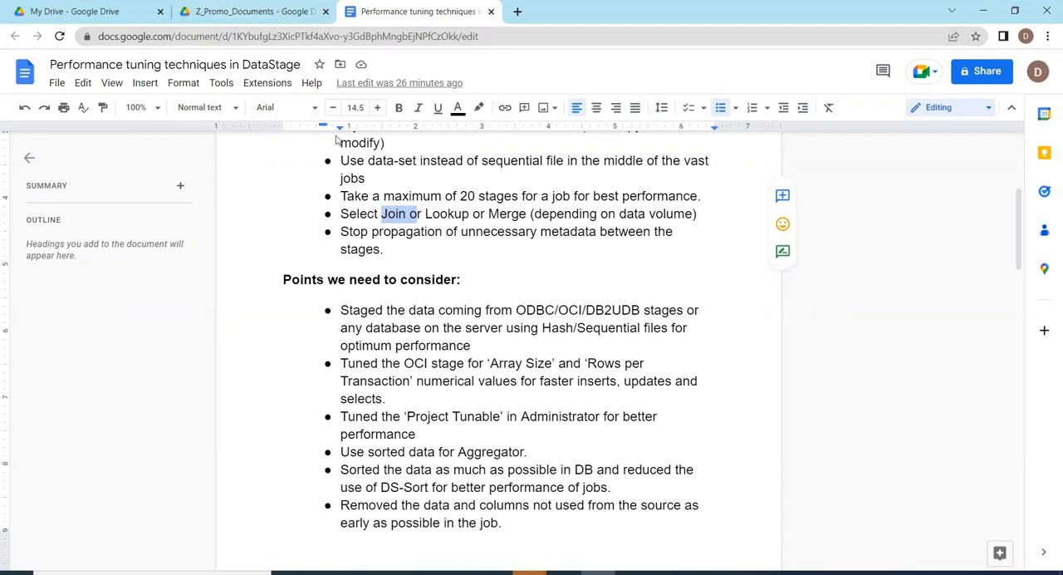
mouse_move(396, 124)
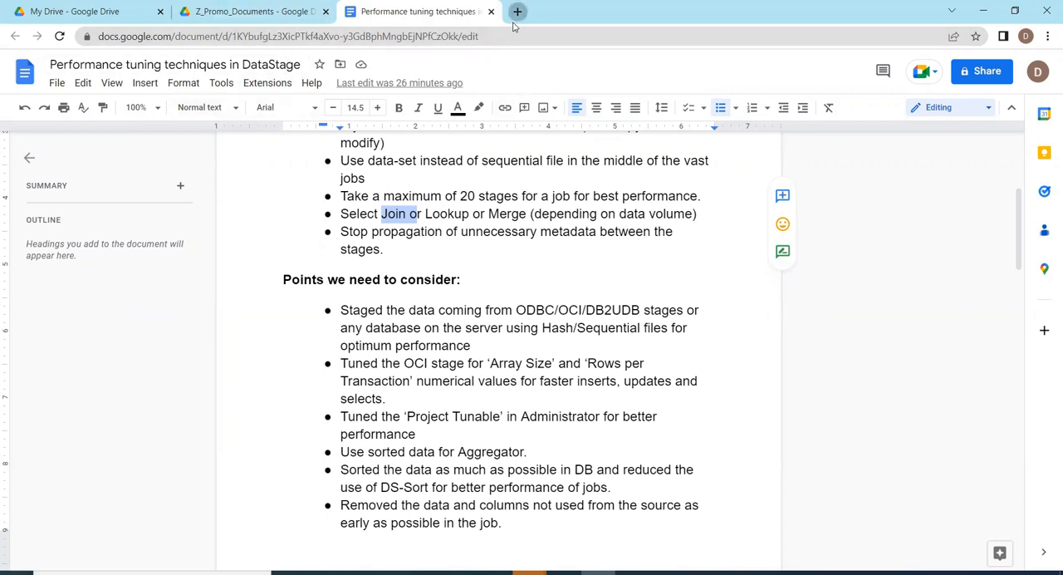
Step: In a new tab, open the channel's DataStage_Interview_Realtime_Scenario playlist and its third video
left_click(514, 12)
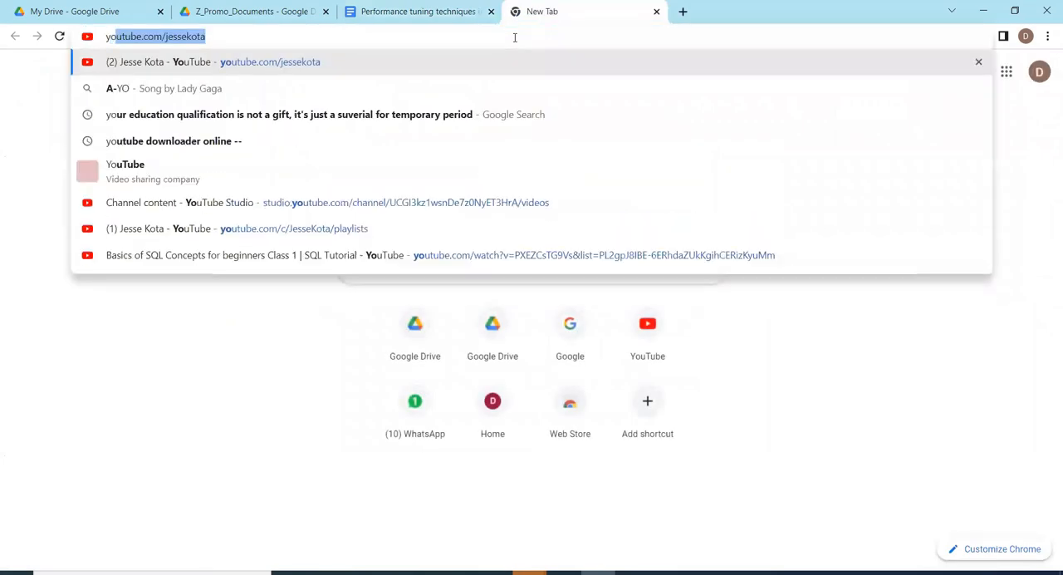
key("Enter")
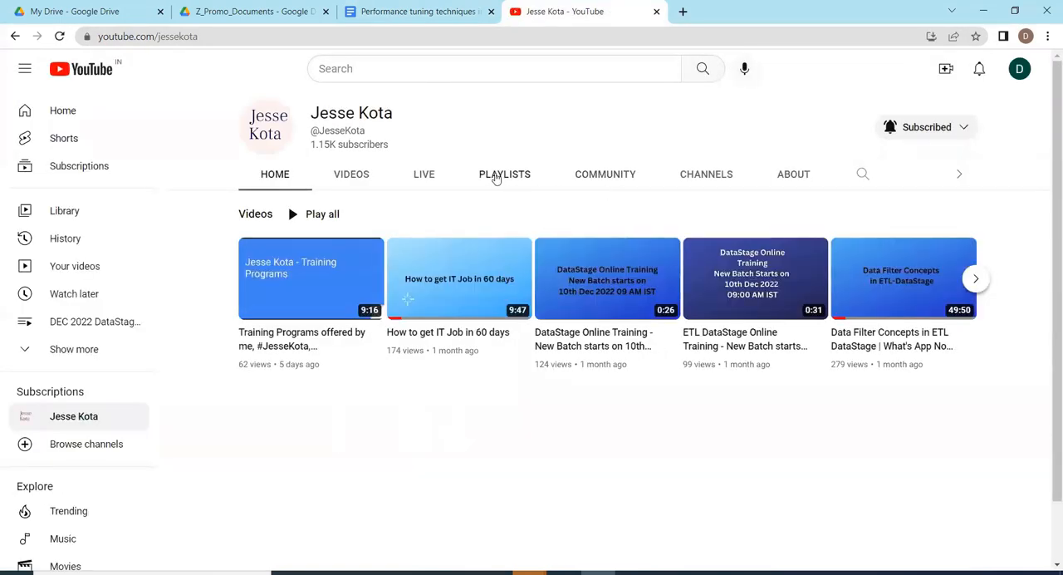
left_click(504, 174)
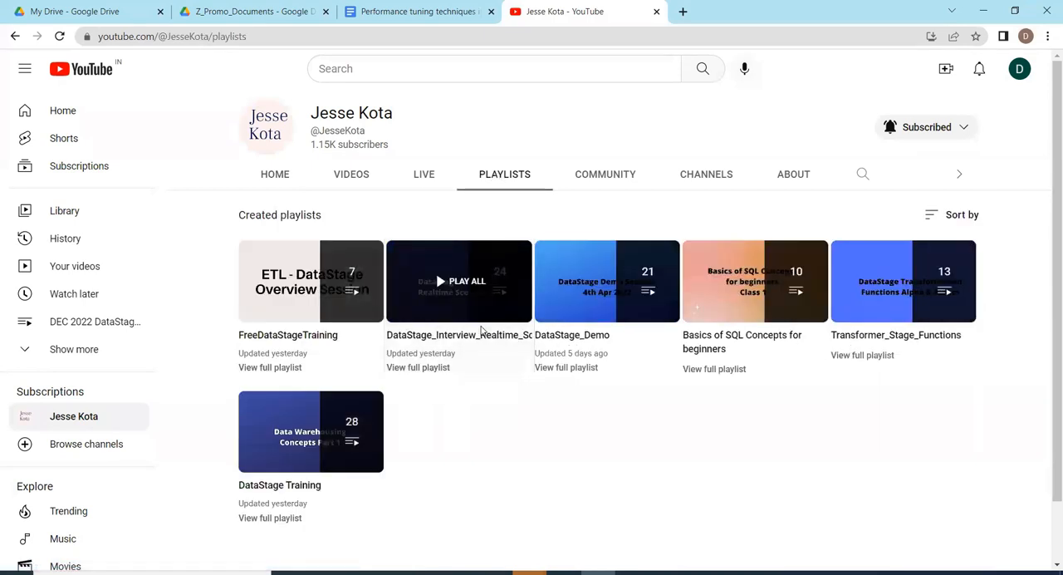
left_click(458, 280)
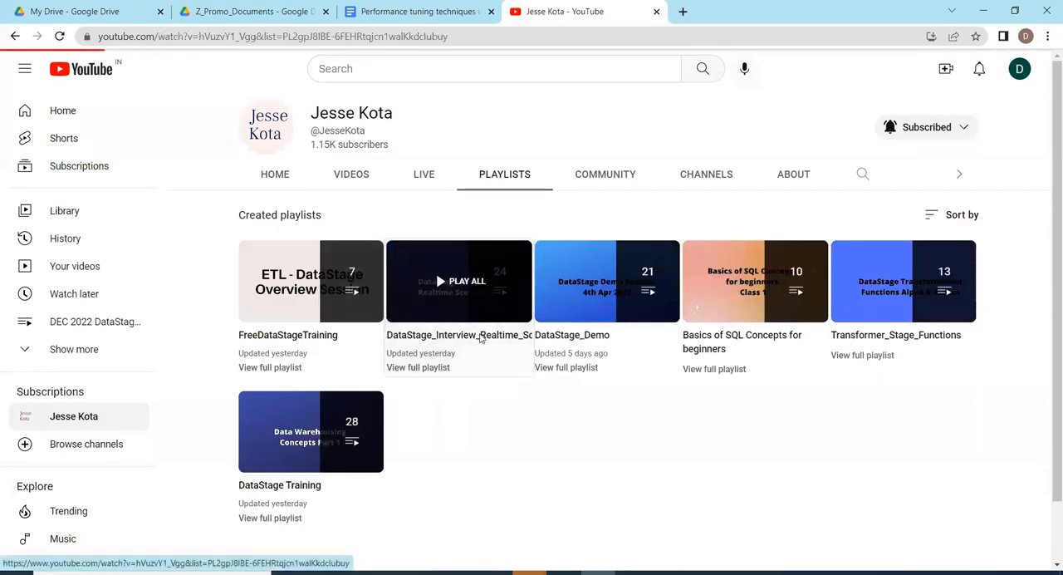
left_click(459, 281)
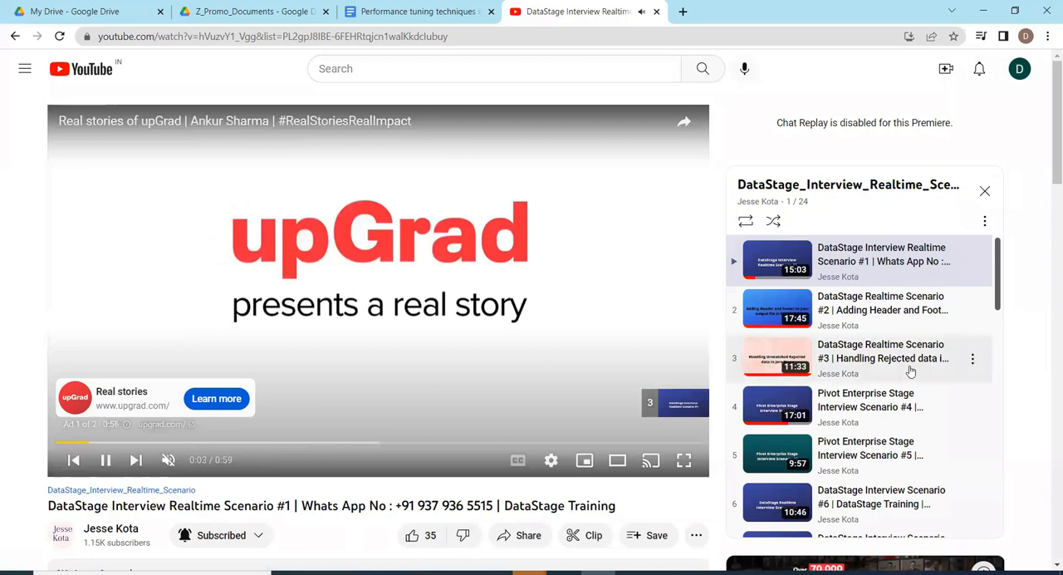
left_click(880, 358)
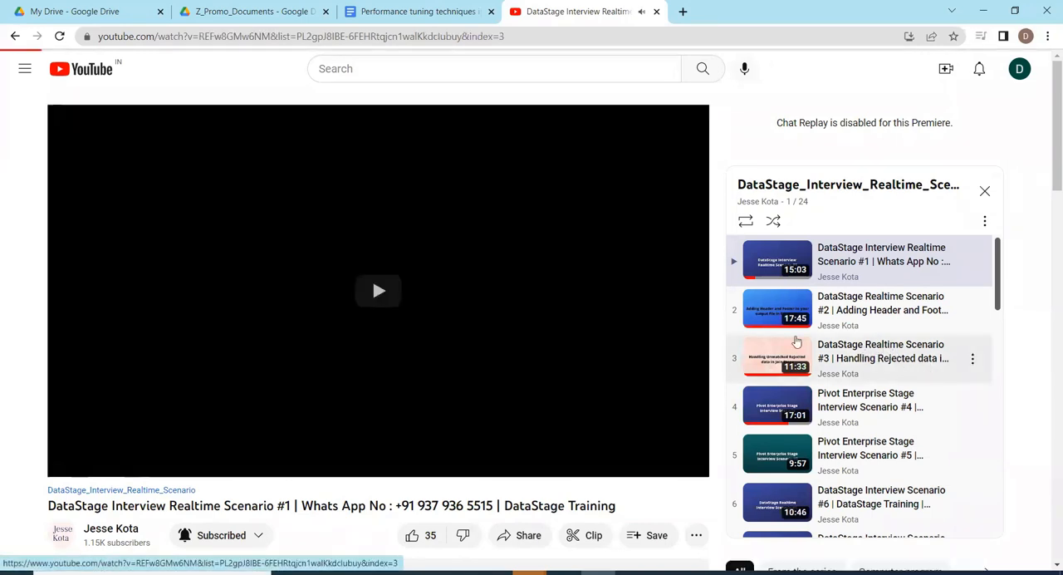
left_click(882, 358)
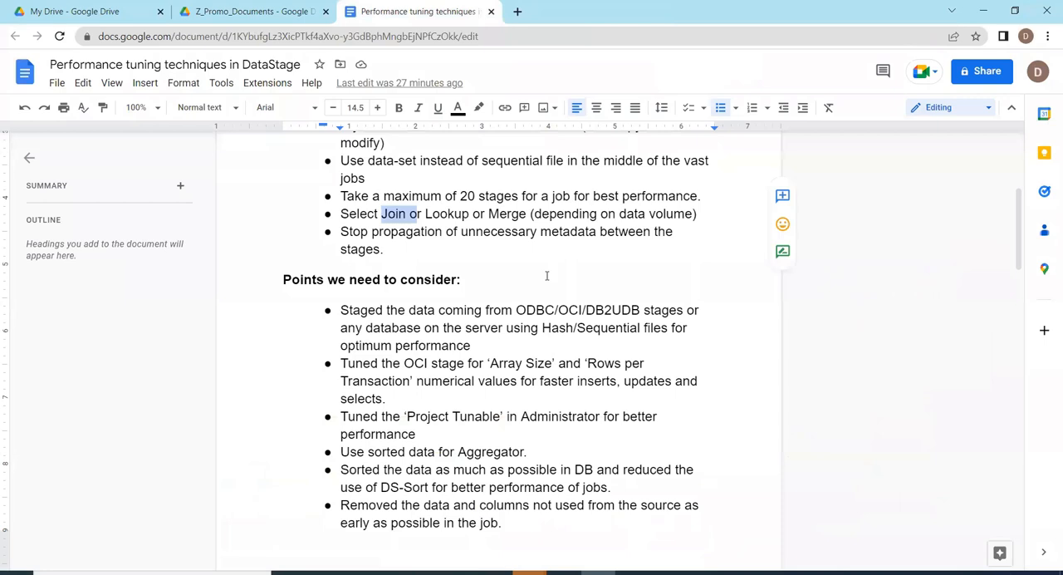
mouse_move(509, 266)
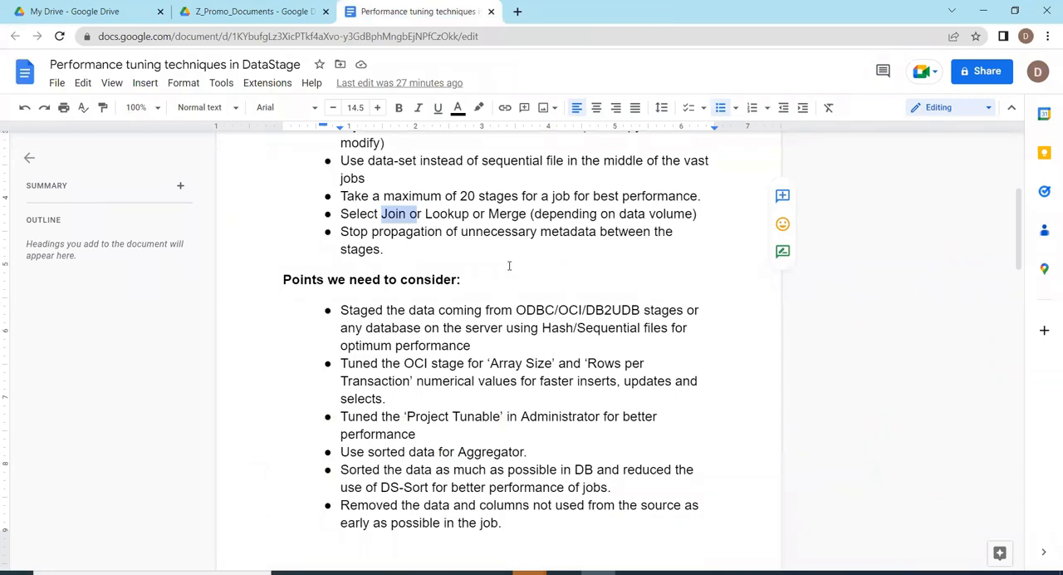
mouse_move(506, 265)
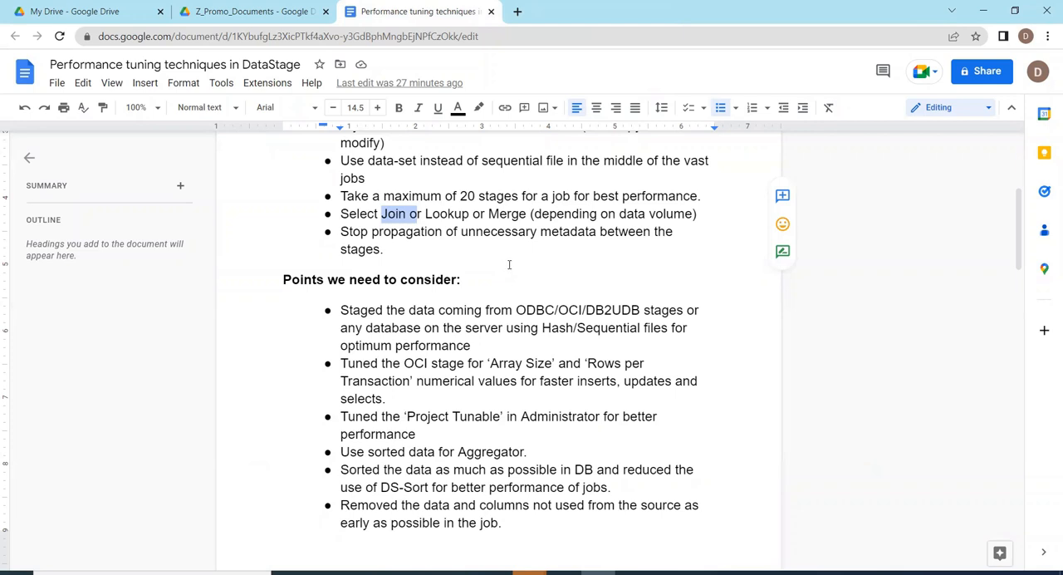
scroll("down", 3)
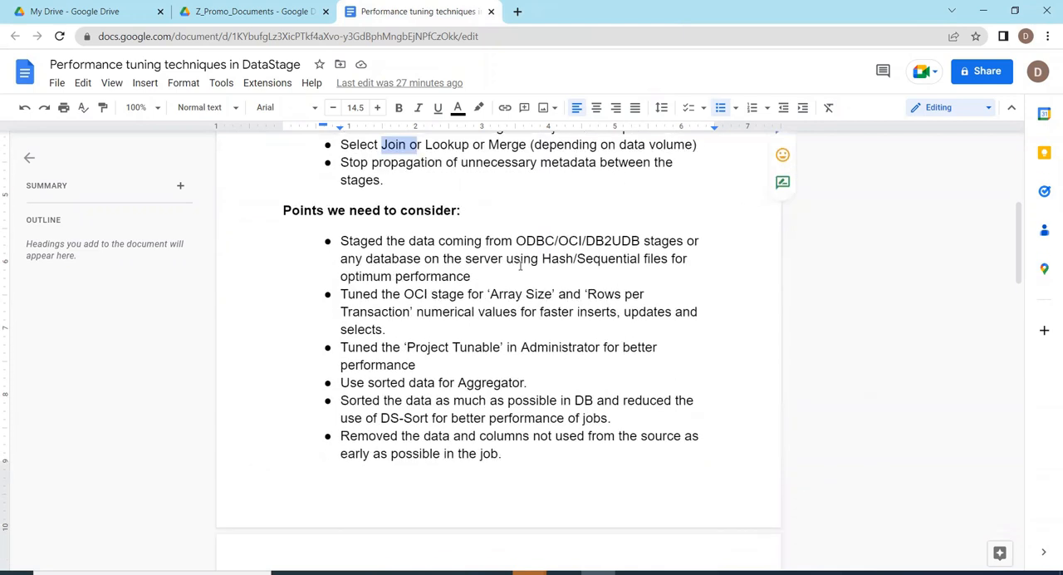
mouse_move(515, 264)
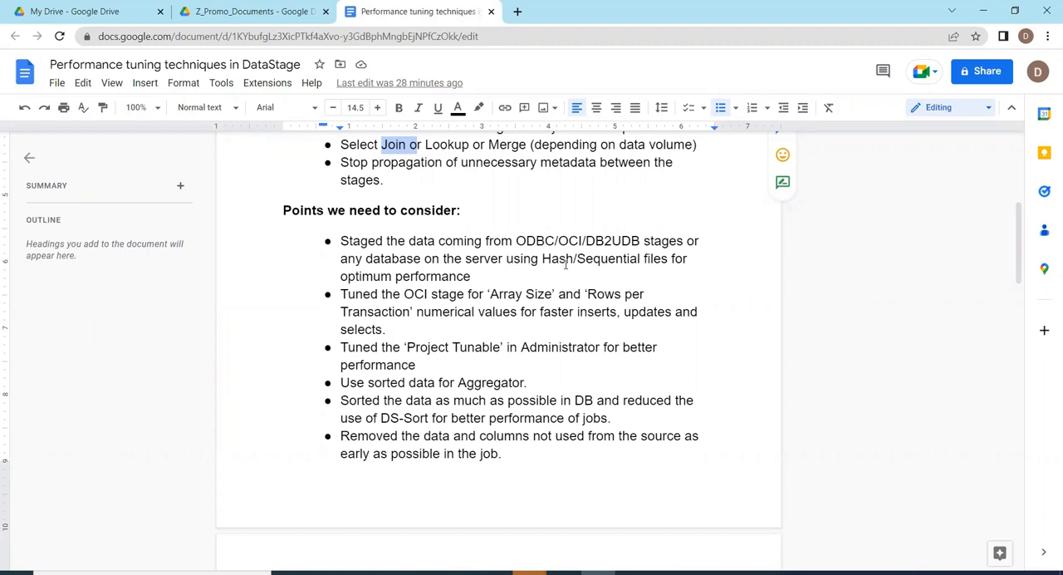
scroll("down", 3)
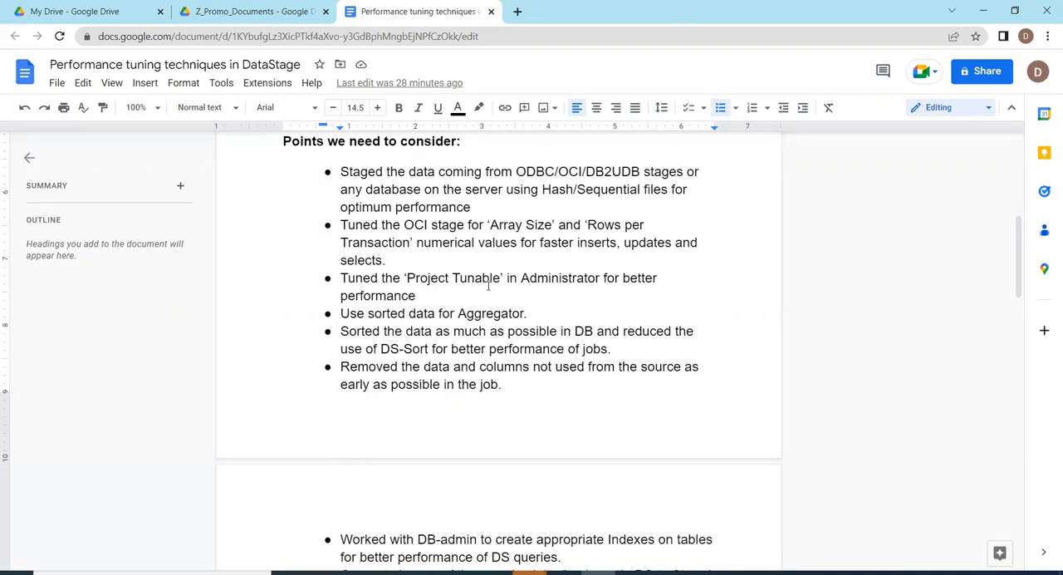
mouse_move(620, 278)
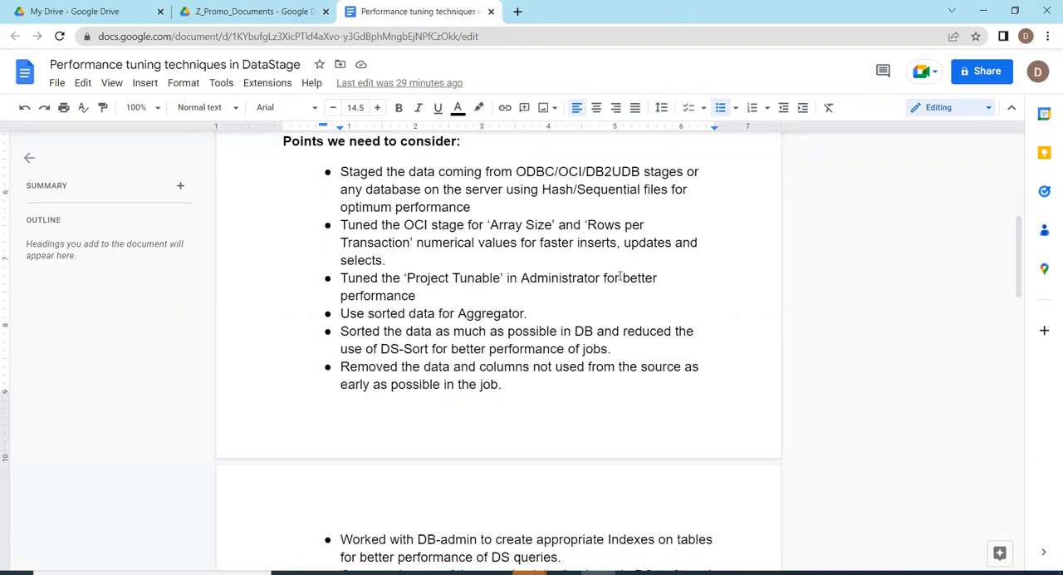
left_click(416, 296)
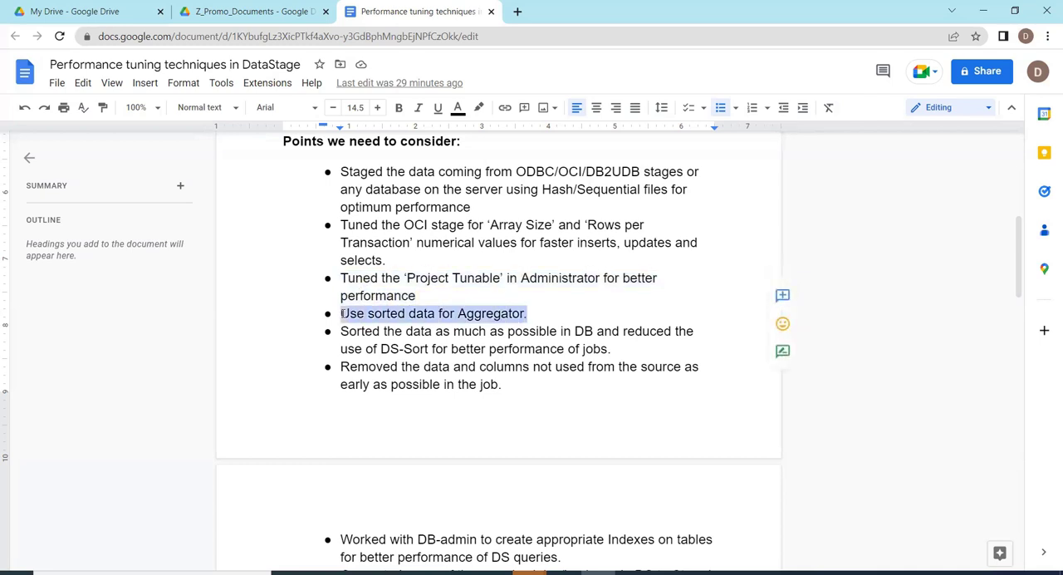
scroll("down", 3)
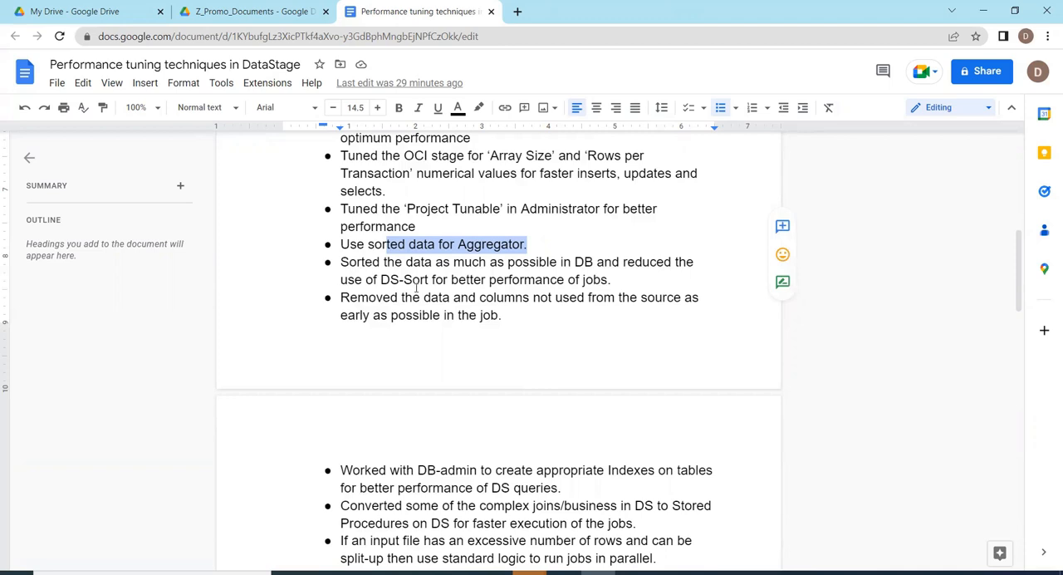
mouse_move(425, 285)
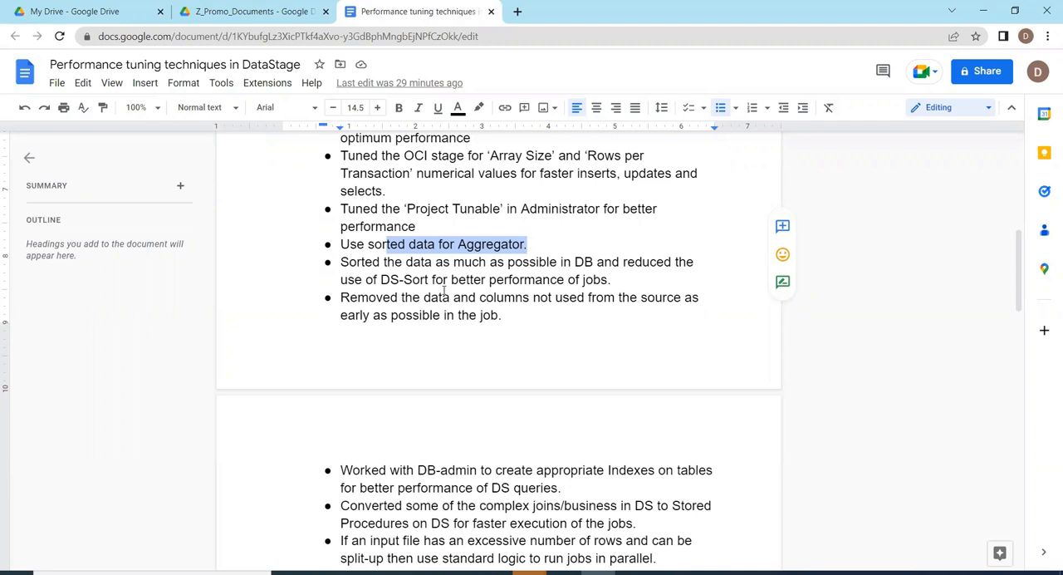
mouse_move(515, 297)
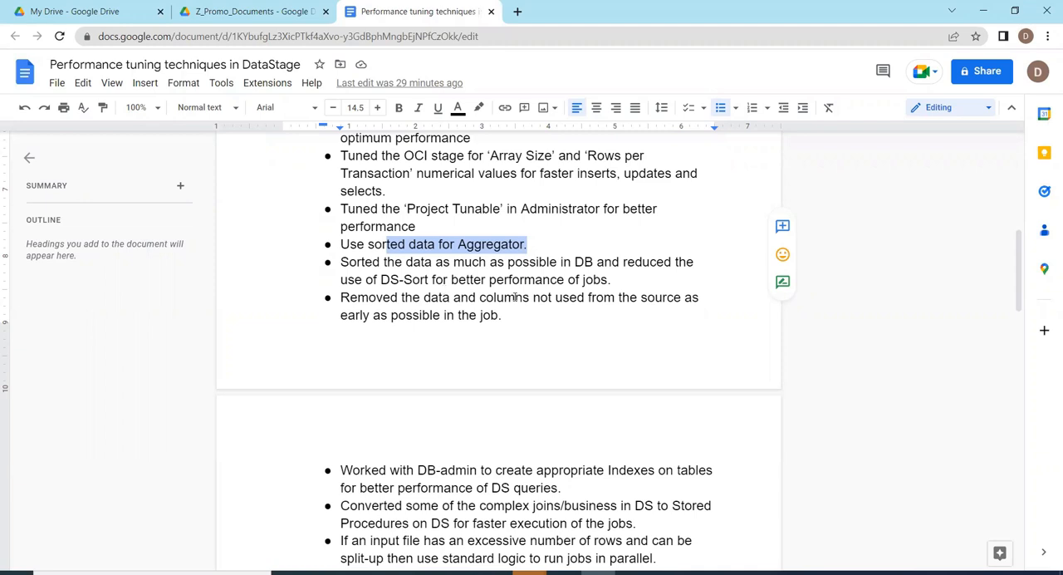
scroll("down", 3)
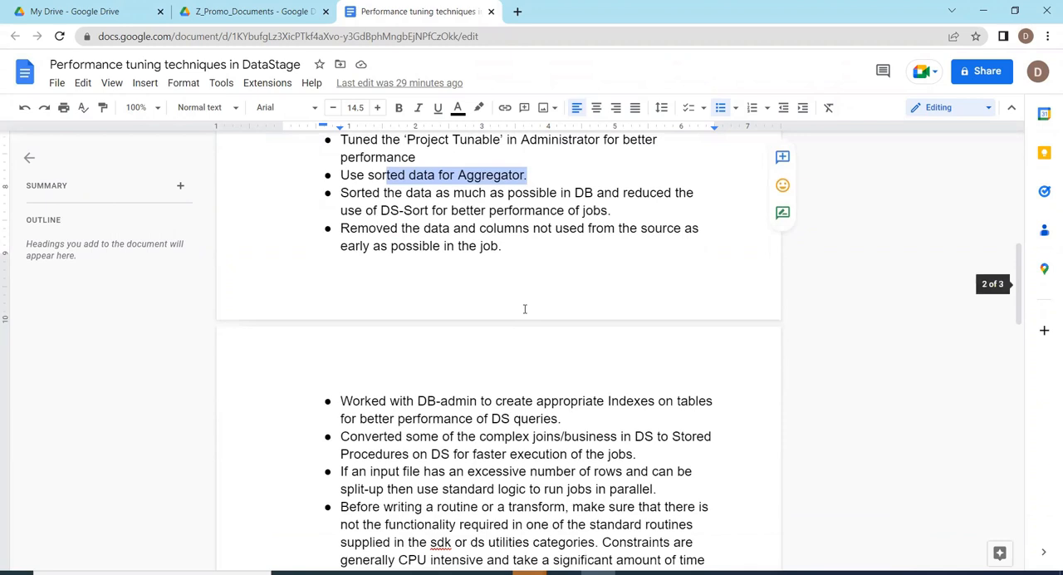
mouse_move(526, 293)
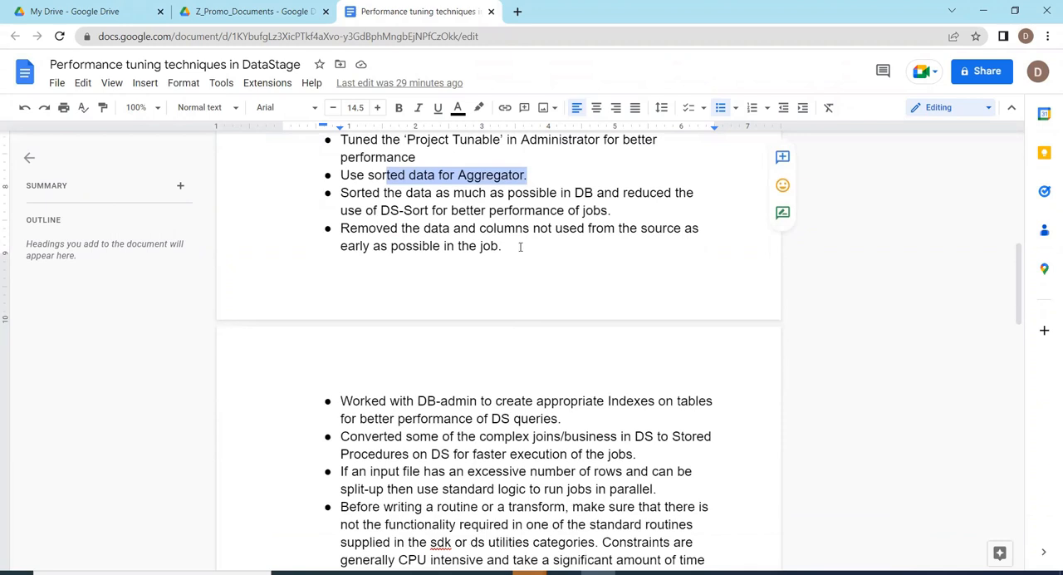
scroll("down", 3)
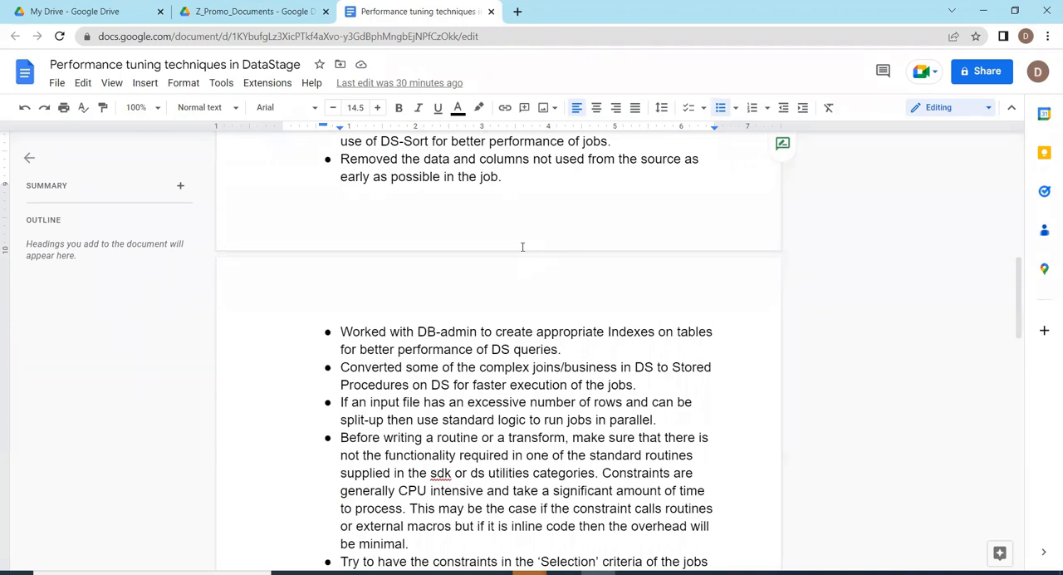
mouse_move(521, 259)
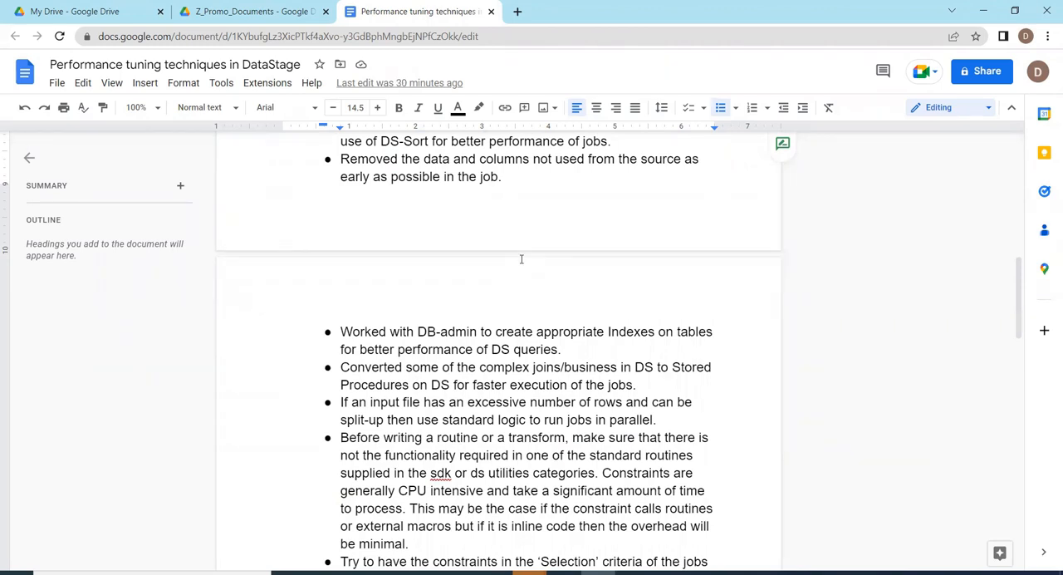
mouse_move(537, 269)
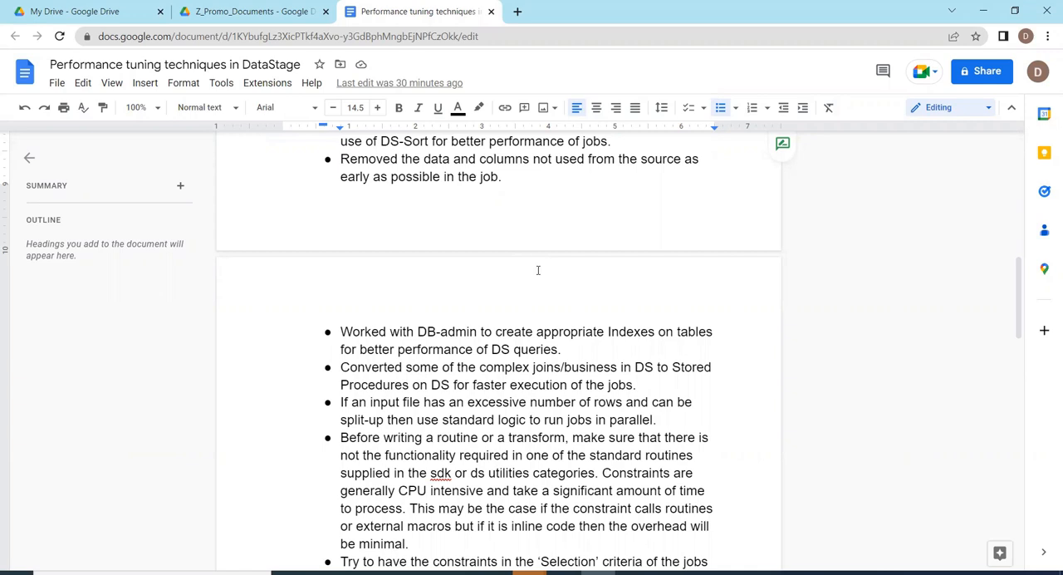
mouse_move(547, 278)
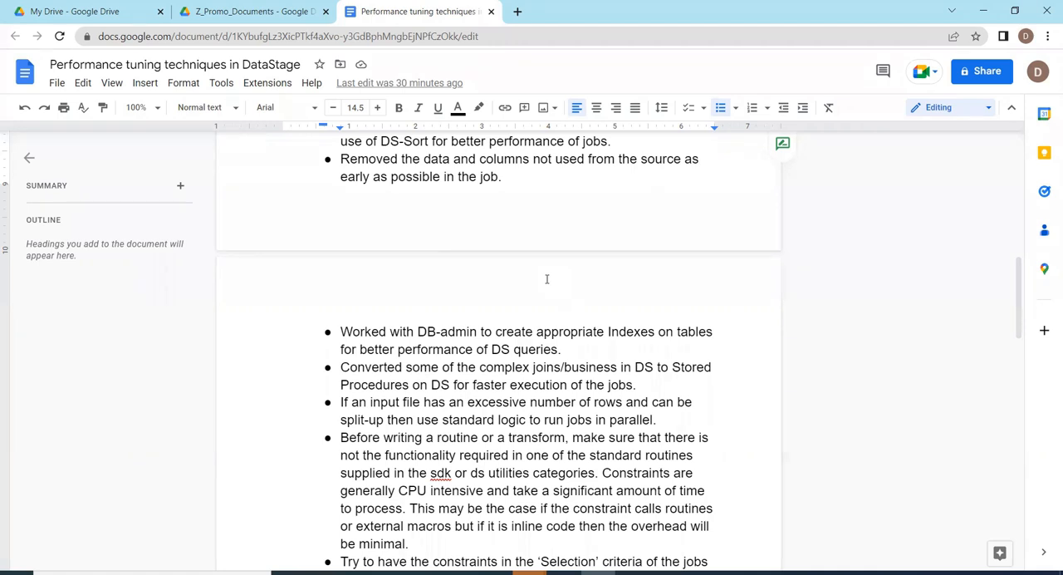
mouse_move(589, 229)
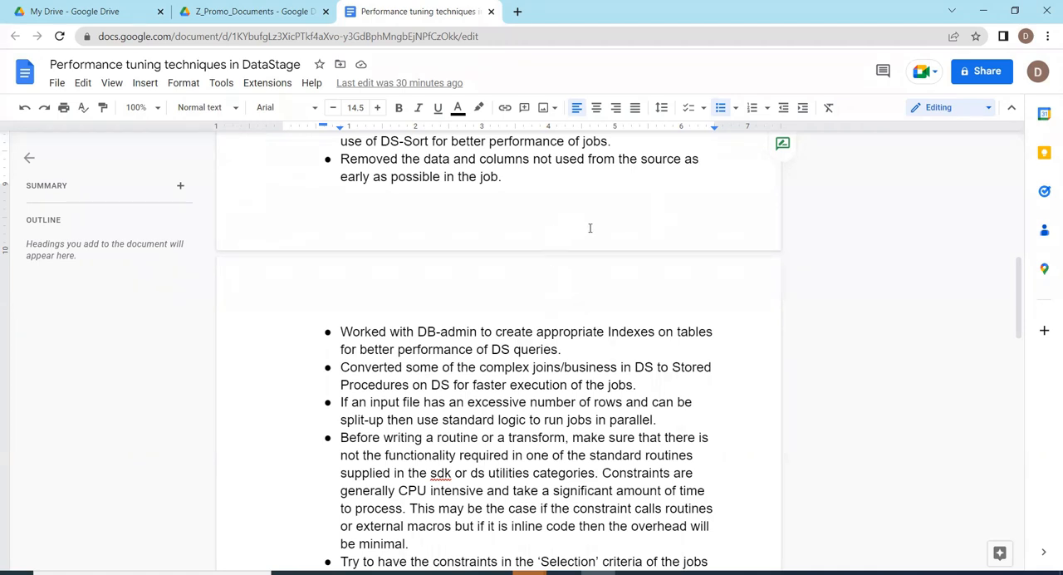
scroll("down", 3)
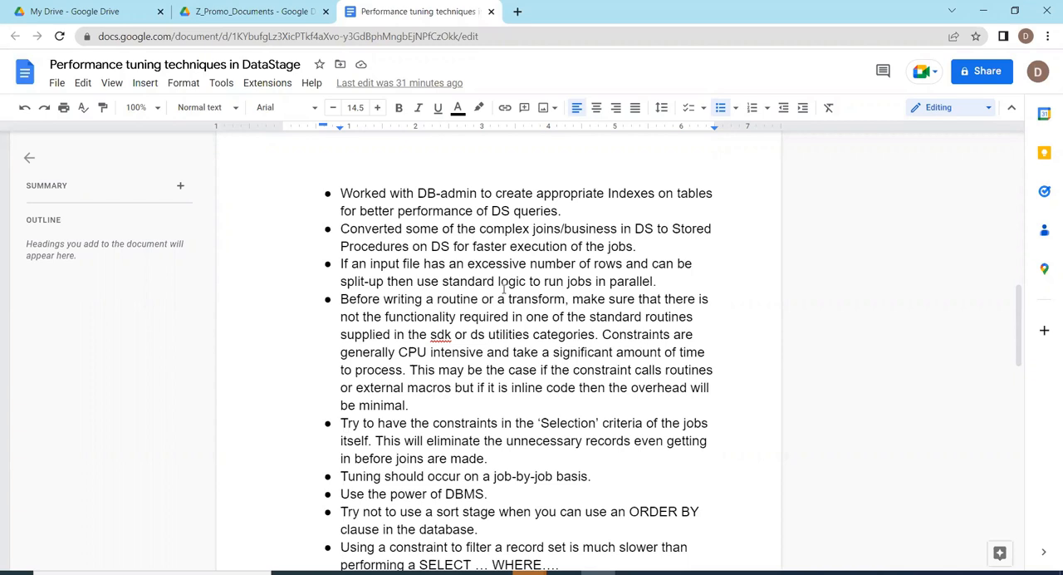
scroll("down", 3)
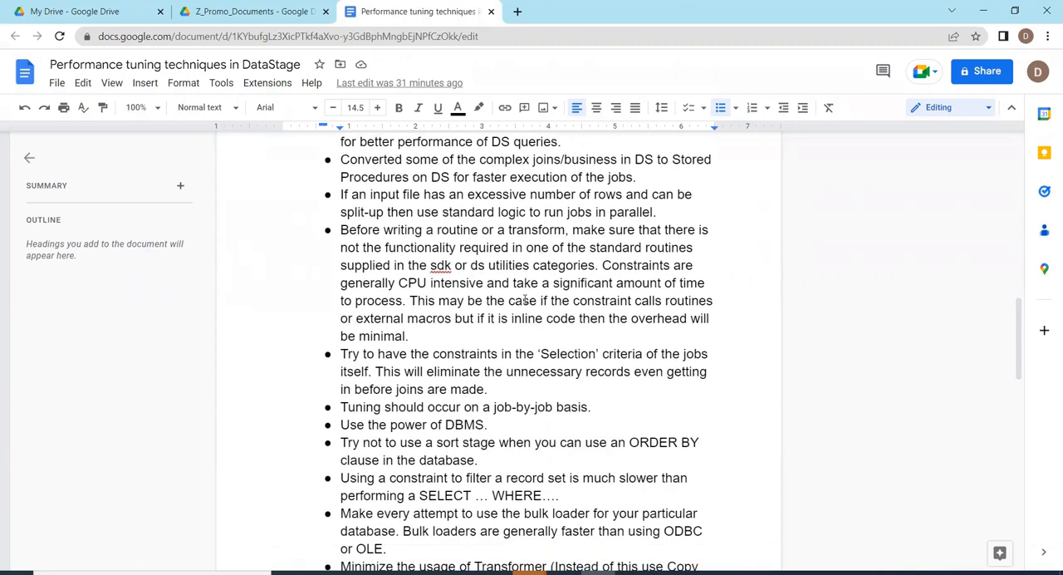
mouse_move(538, 318)
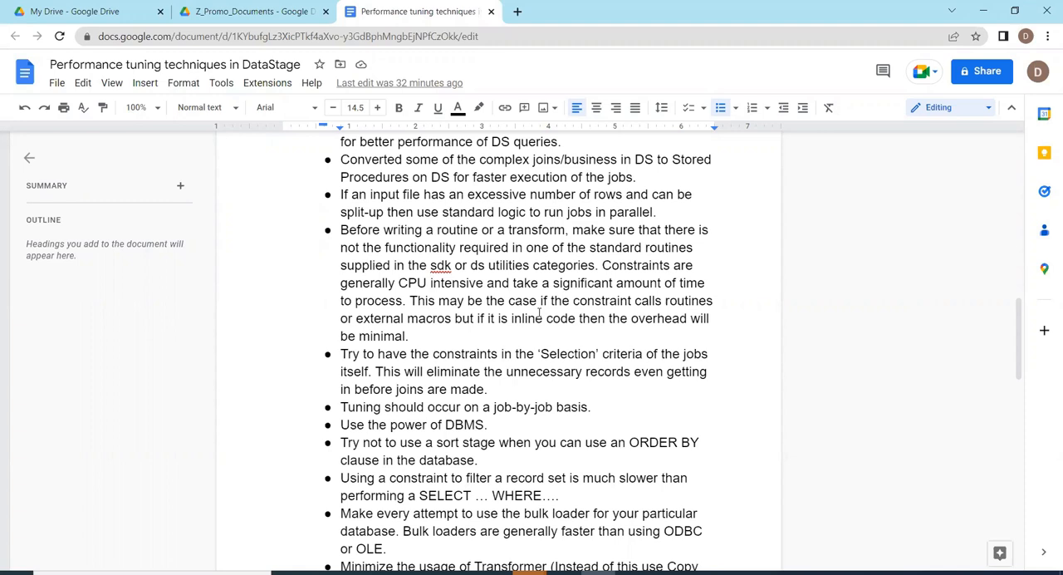
mouse_move(685, 385)
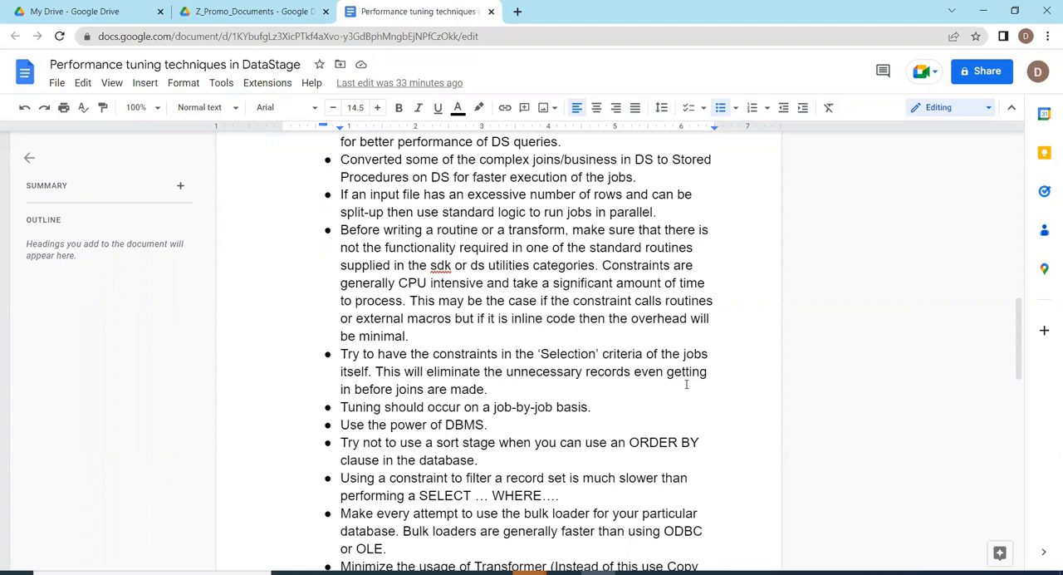
scroll("down", 3)
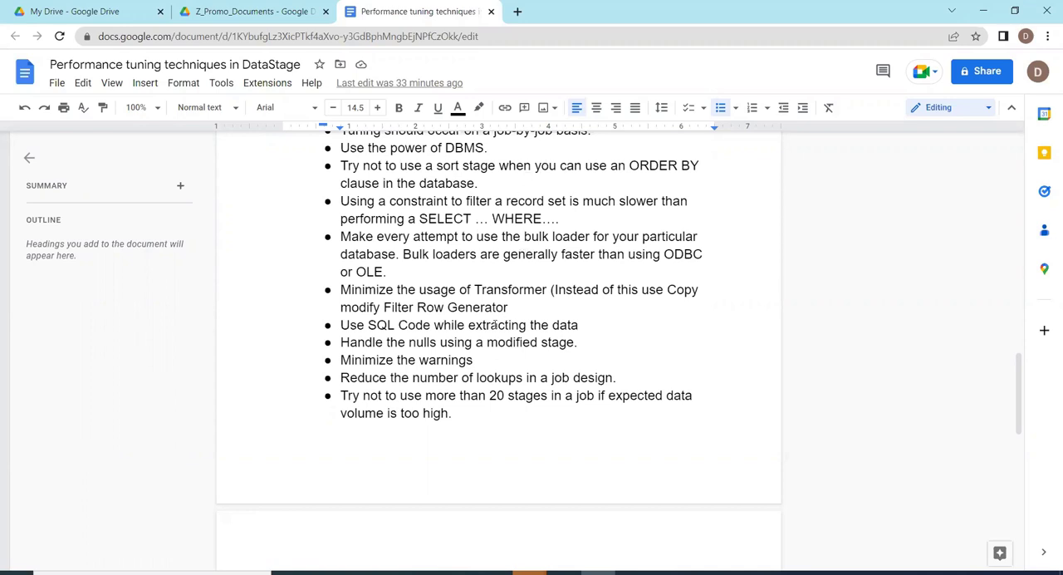
scroll("down", 3)
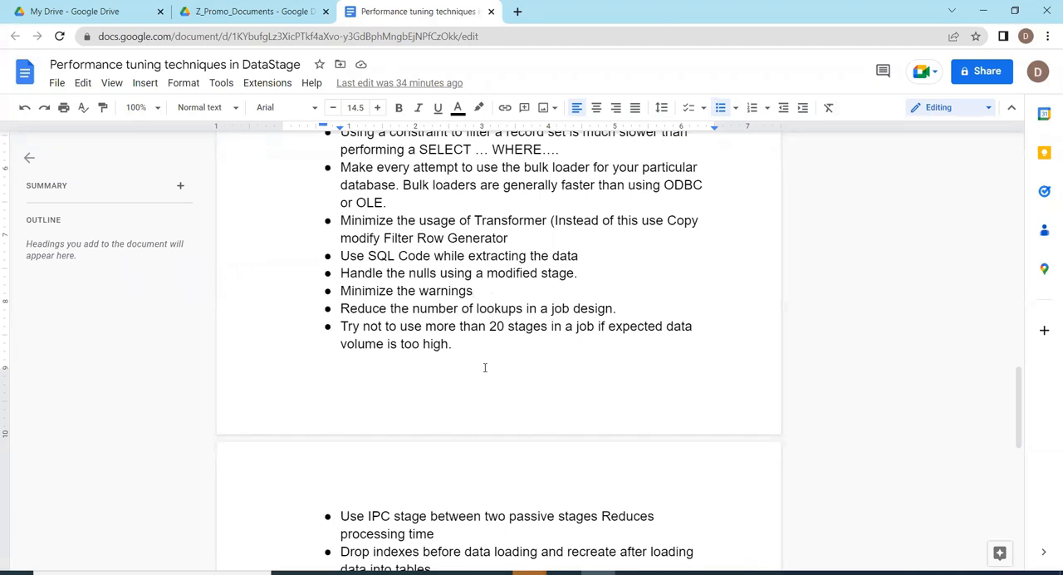
mouse_move(492, 357)
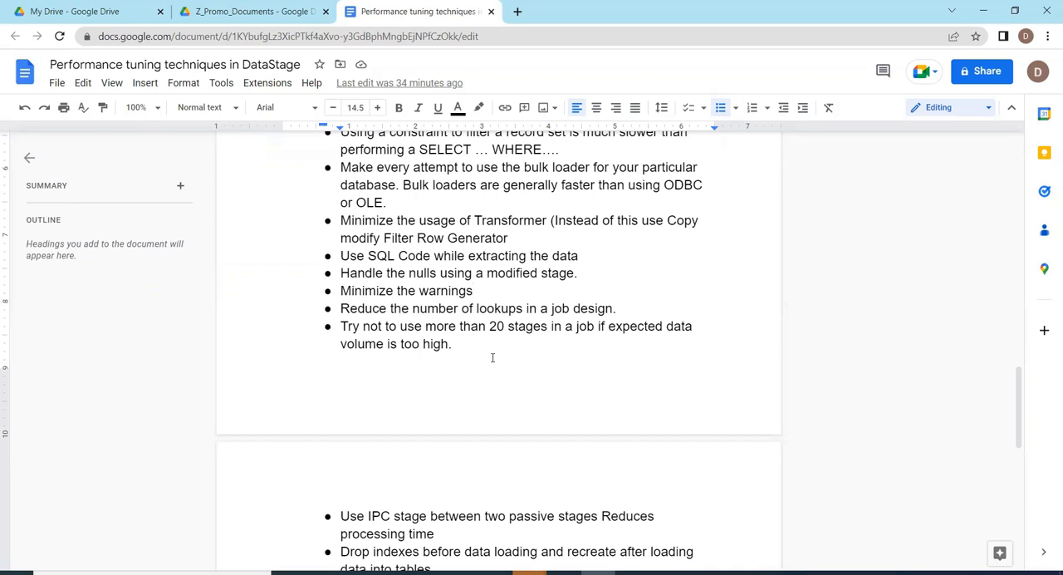
mouse_move(494, 357)
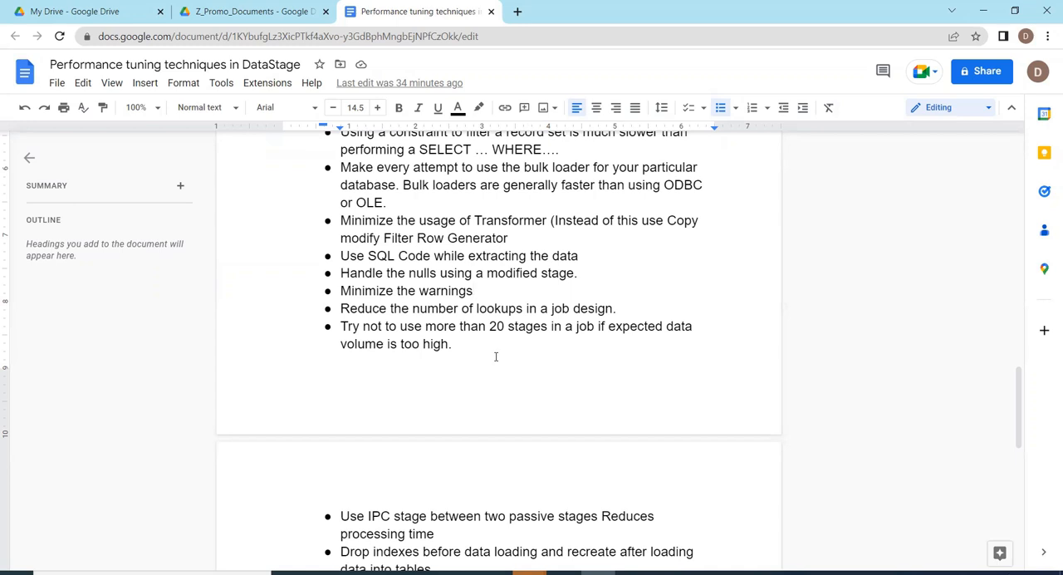
mouse_move(500, 351)
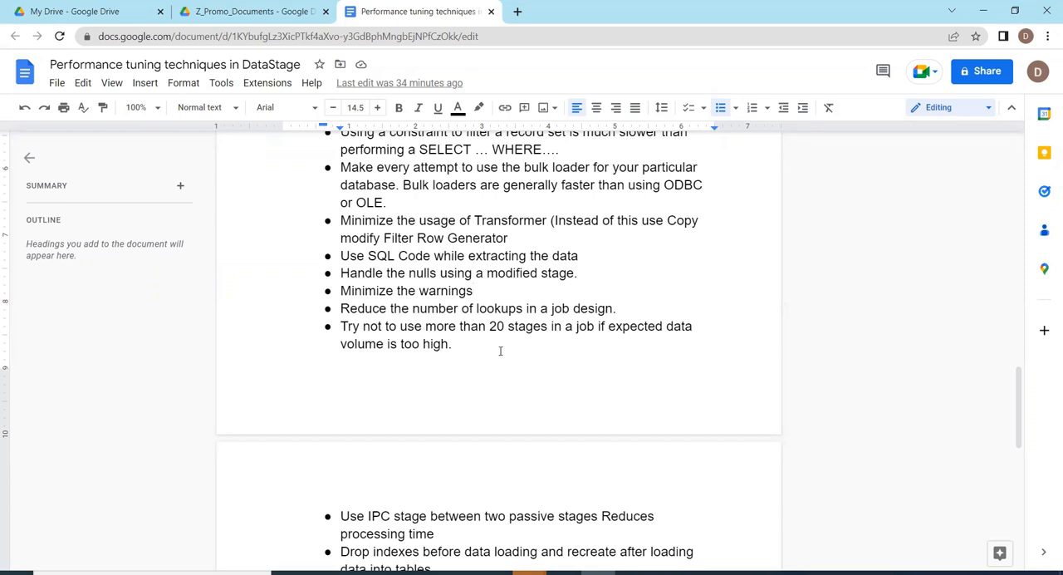
scroll("down", 3)
type("20")
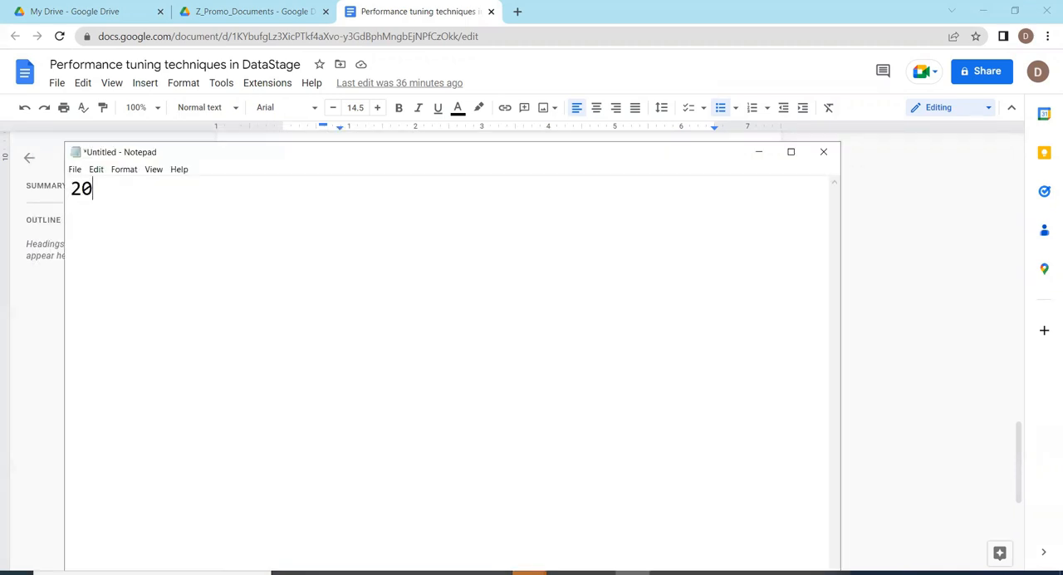
Step: Type '20th Jan 2023 9 AM IST' as the next batch date and time
type("th Jan 20")
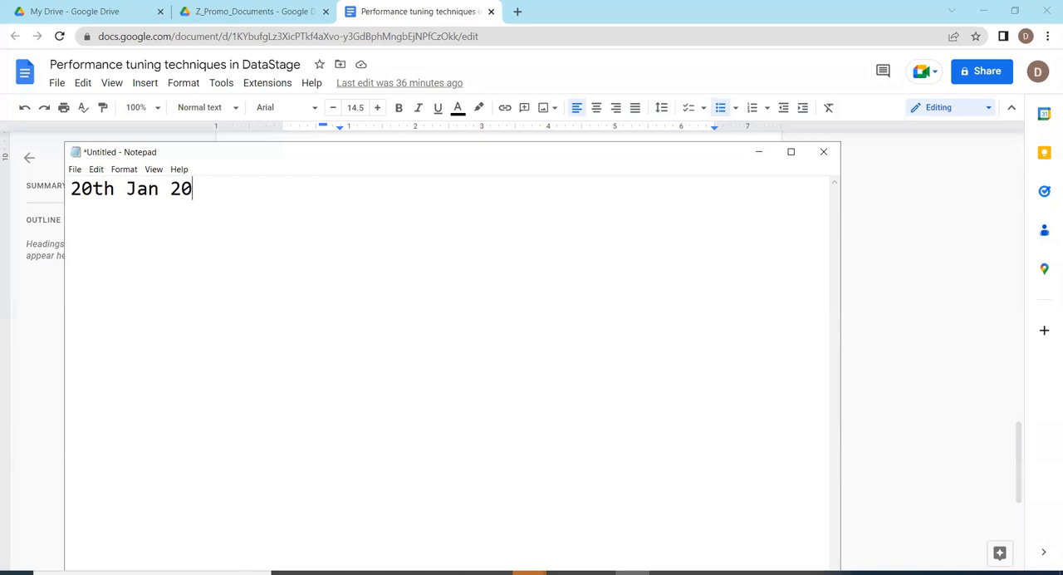
type("23")
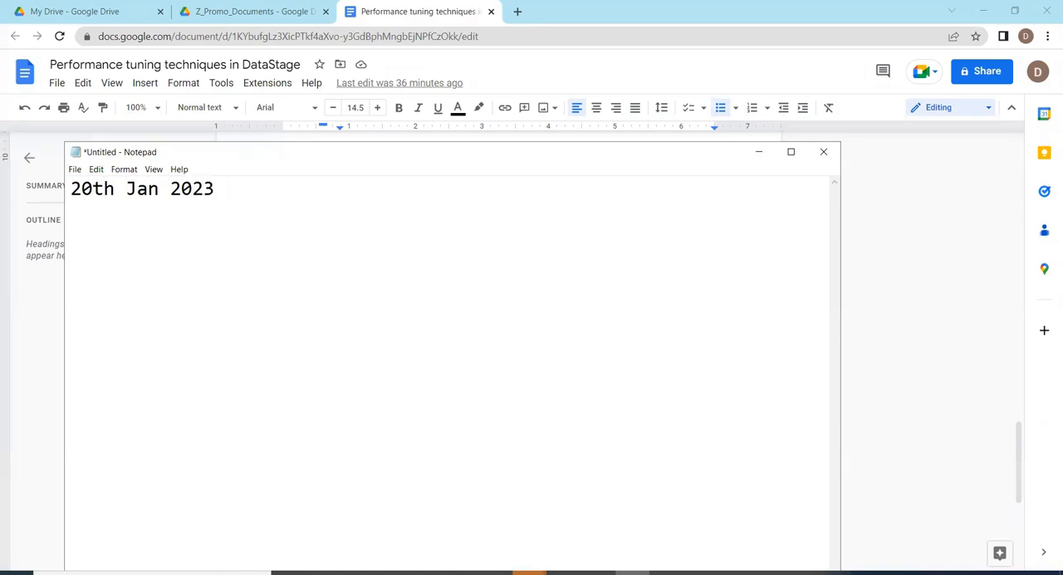
type("9 AM")
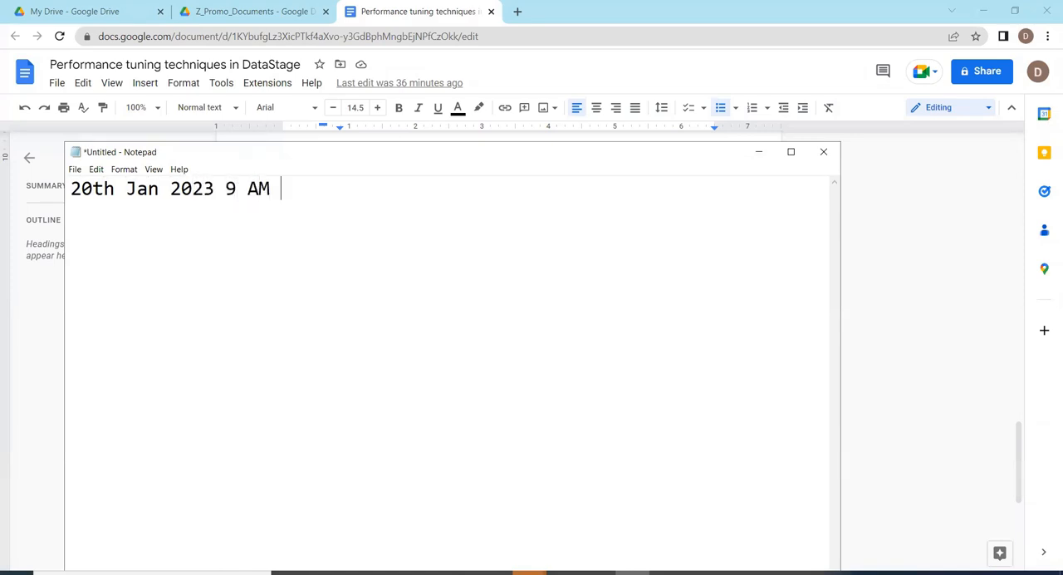
type("IST")
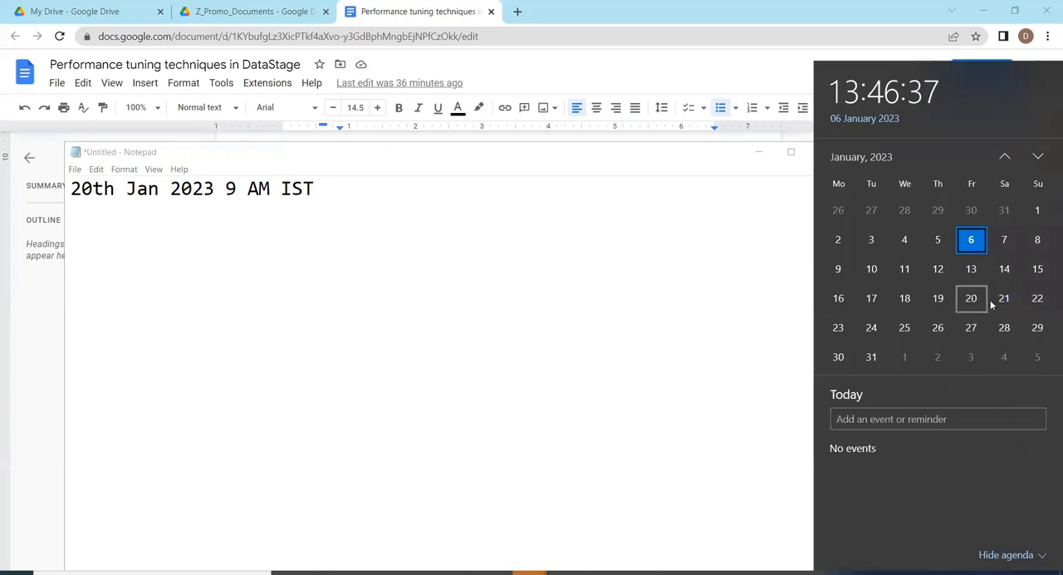
mouse_move(1003, 297)
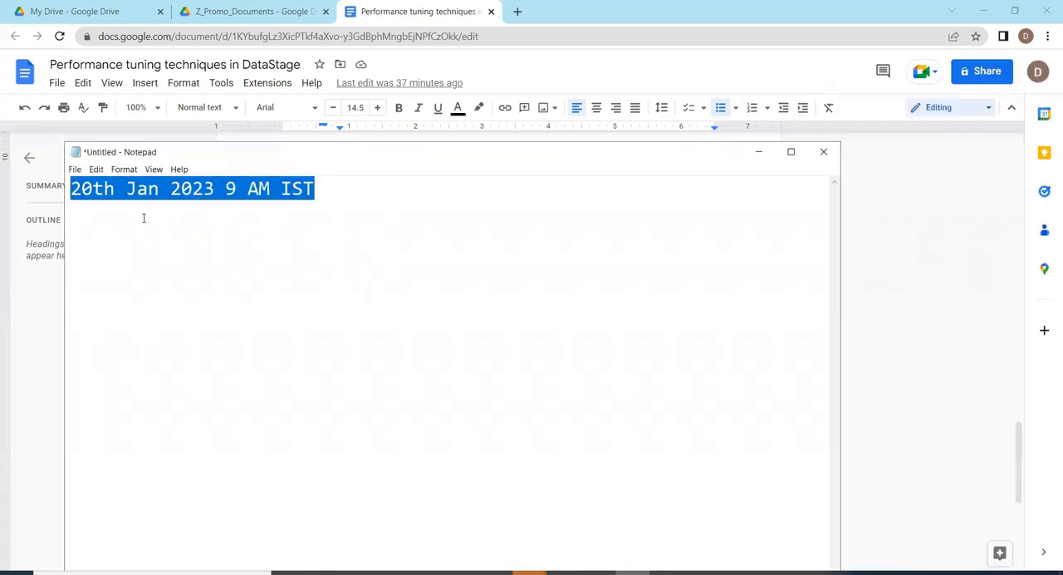
Step: Deselect the date note text and minimize Notepad to show the tips document
left_click(324, 192)
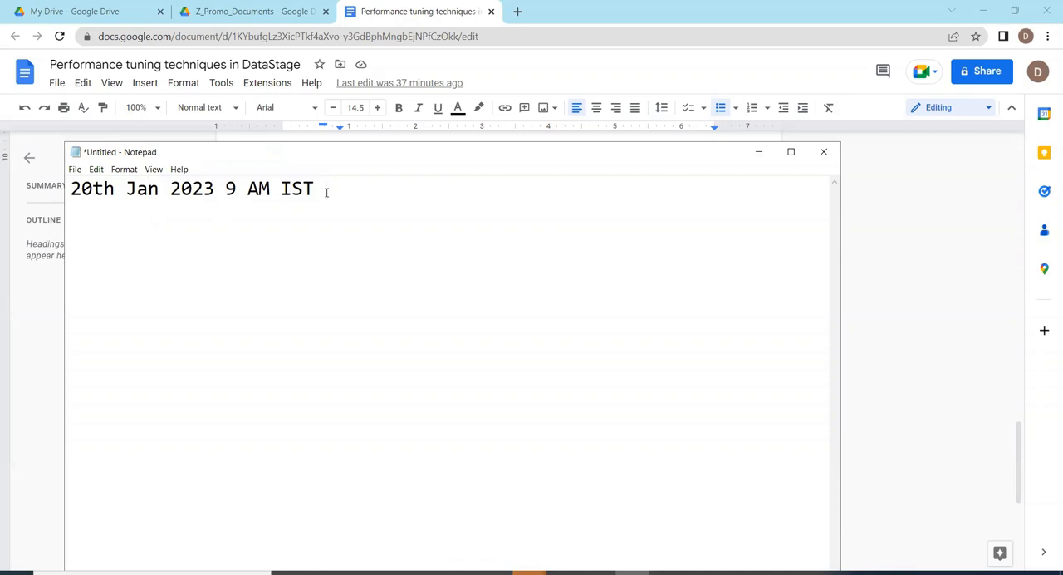
mouse_move(758, 158)
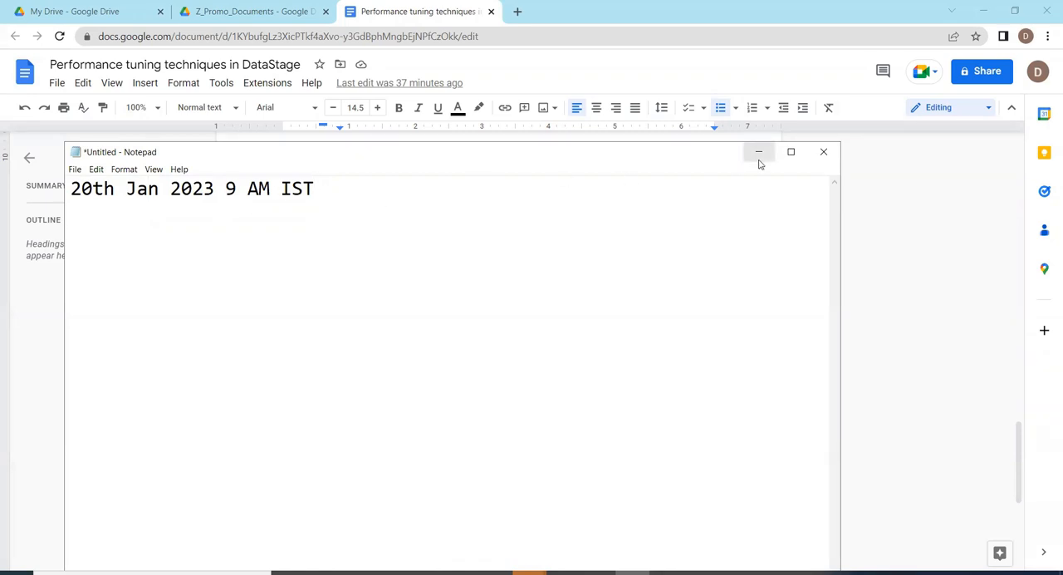
left_click(759, 152)
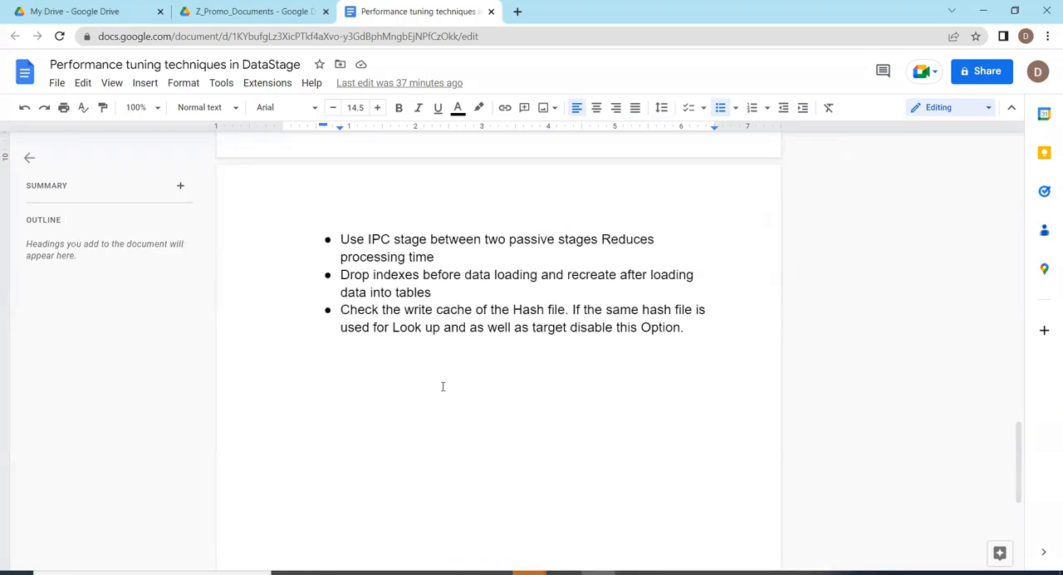